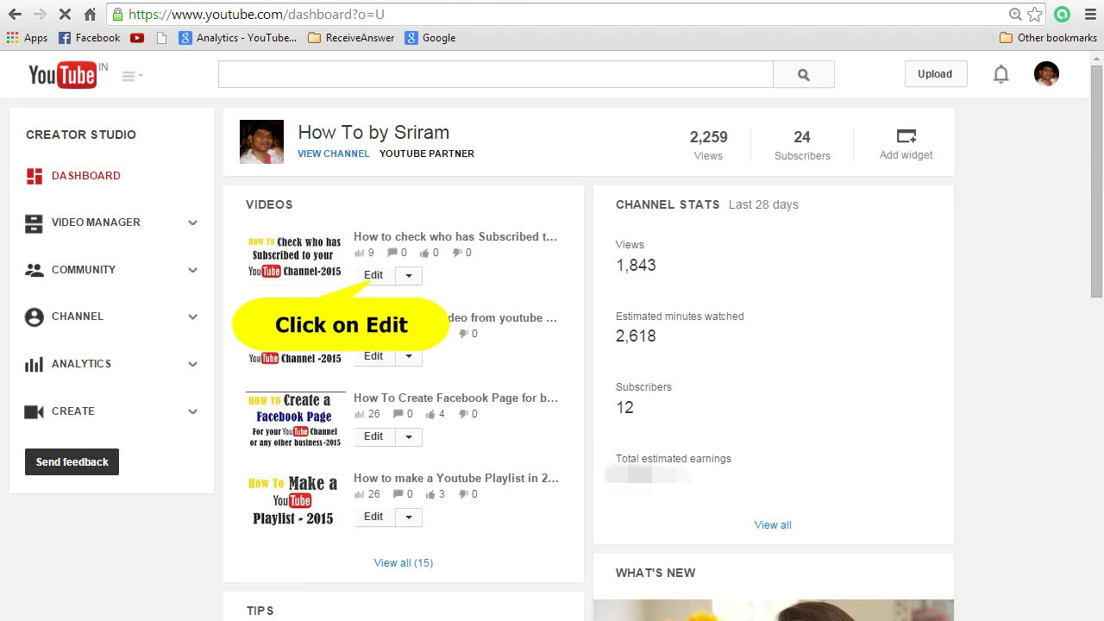
- Go to the edit page of the 'How to check who has Subscribed' video from the dashboard
click(372, 276)
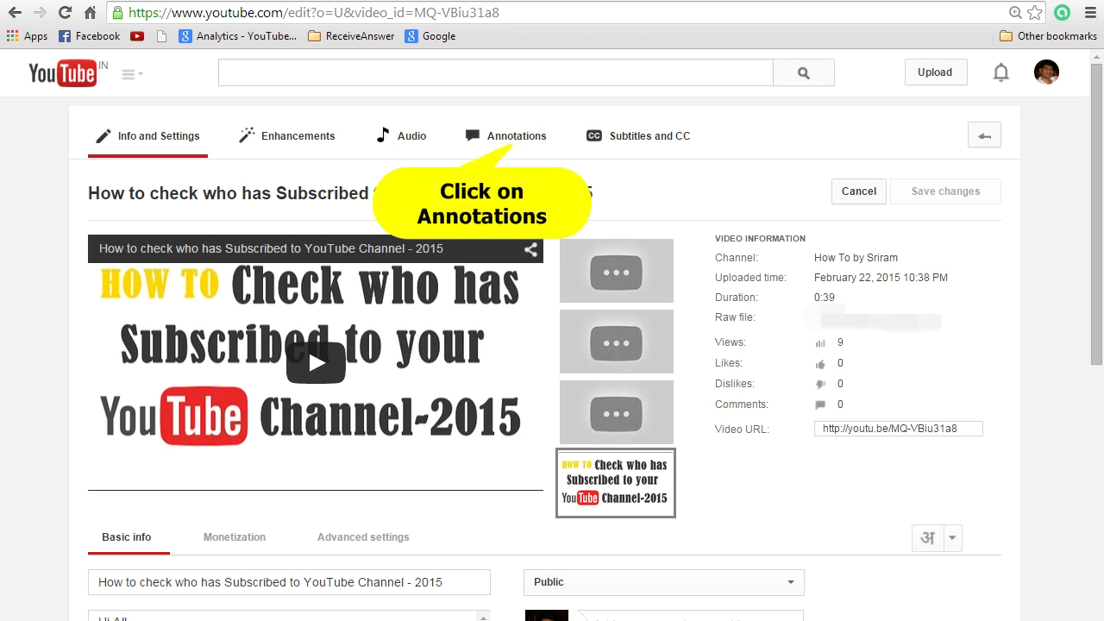
- Switch to the video's Annotations editor and expand the Add annotation list of types
click(516, 134)
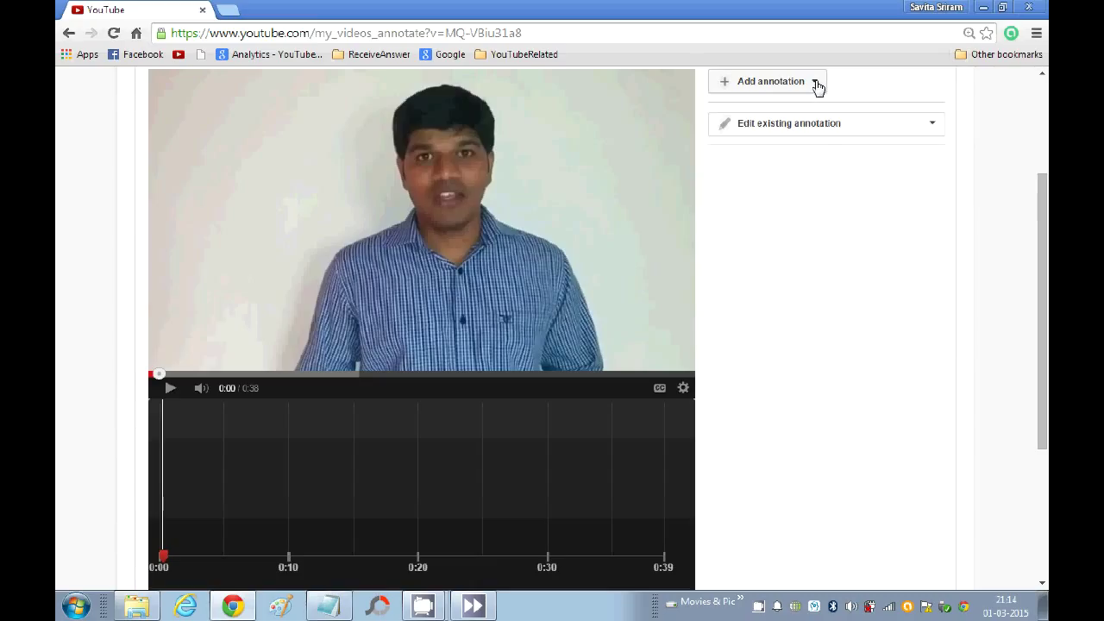
click(766, 81)
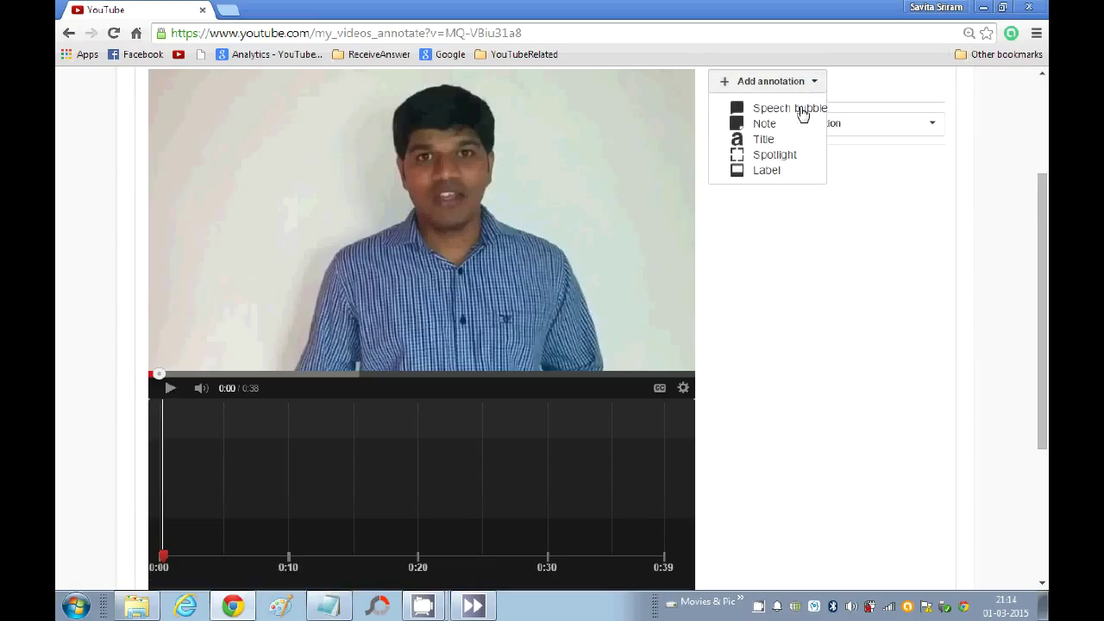
mouse_move(762, 138)
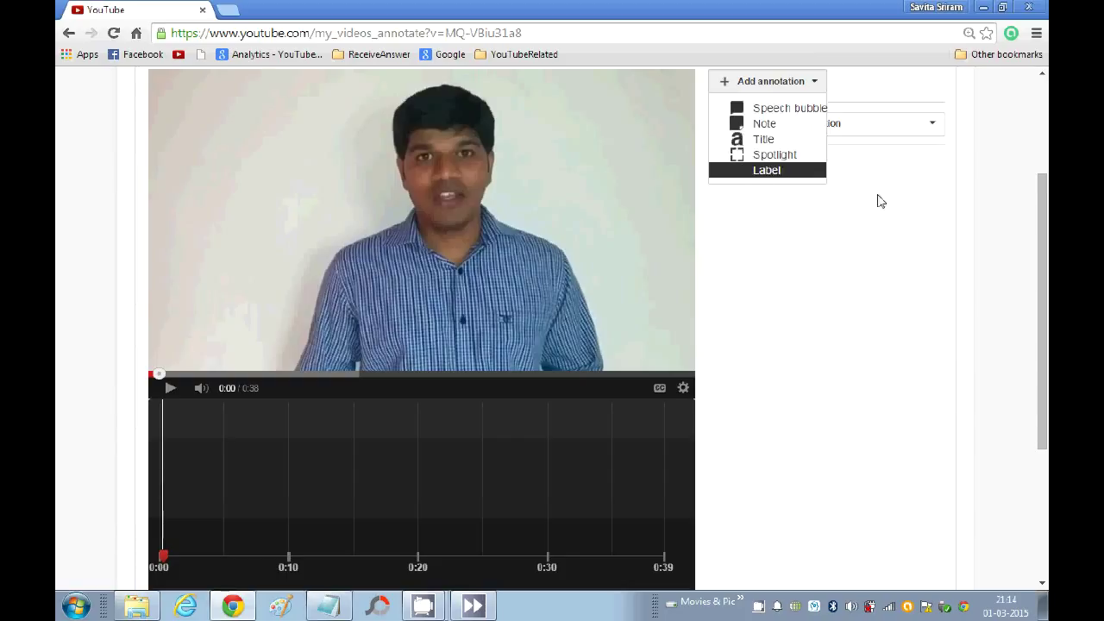
mouse_move(904, 214)
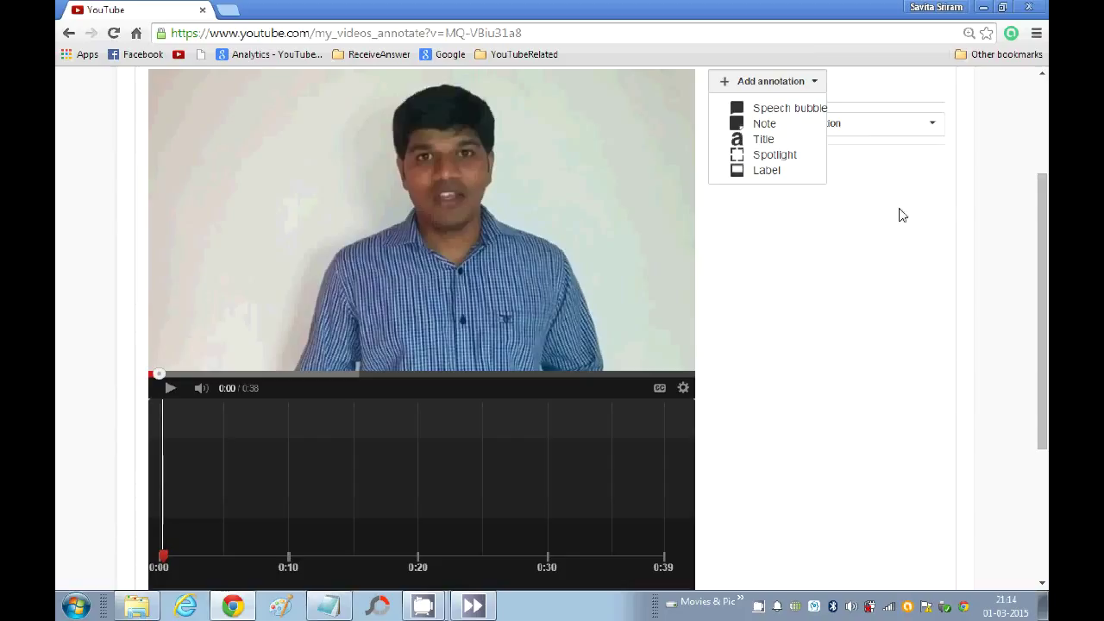
mouse_move(780, 107)
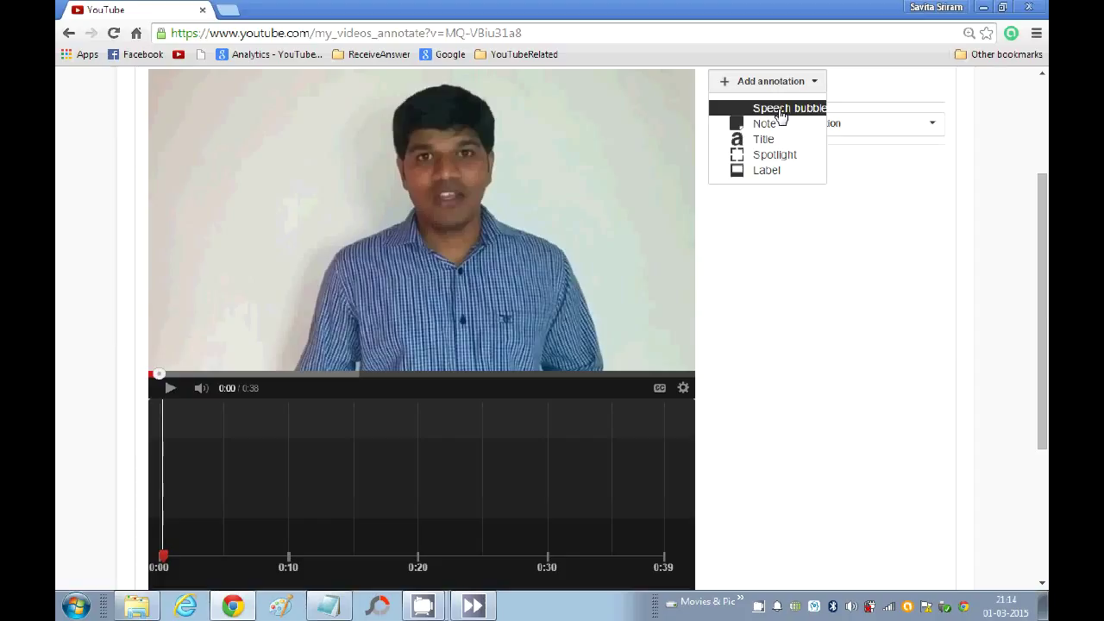
- Add a Speech bubble annotation with the text 'Hi, Its Sriram'
click(788, 107)
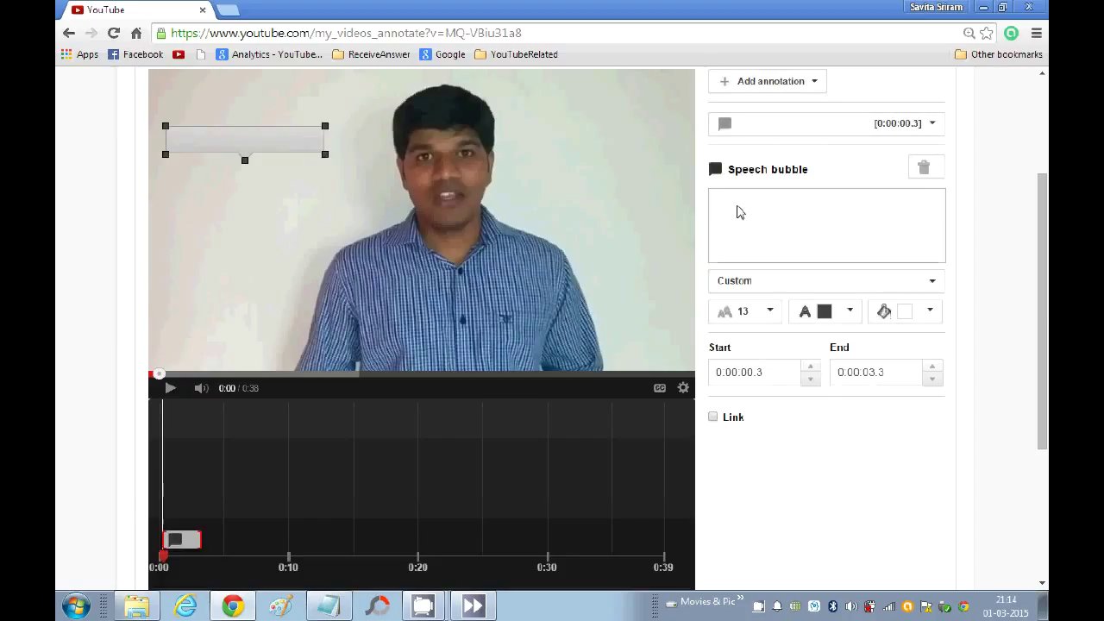
text(Hi)
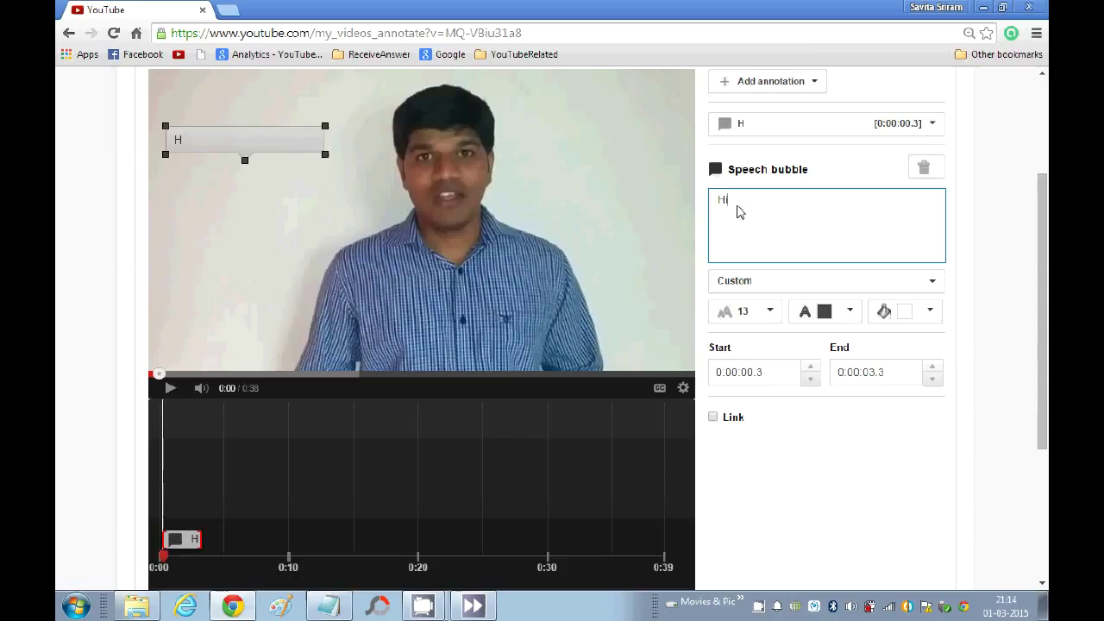
text(, Its Sr)
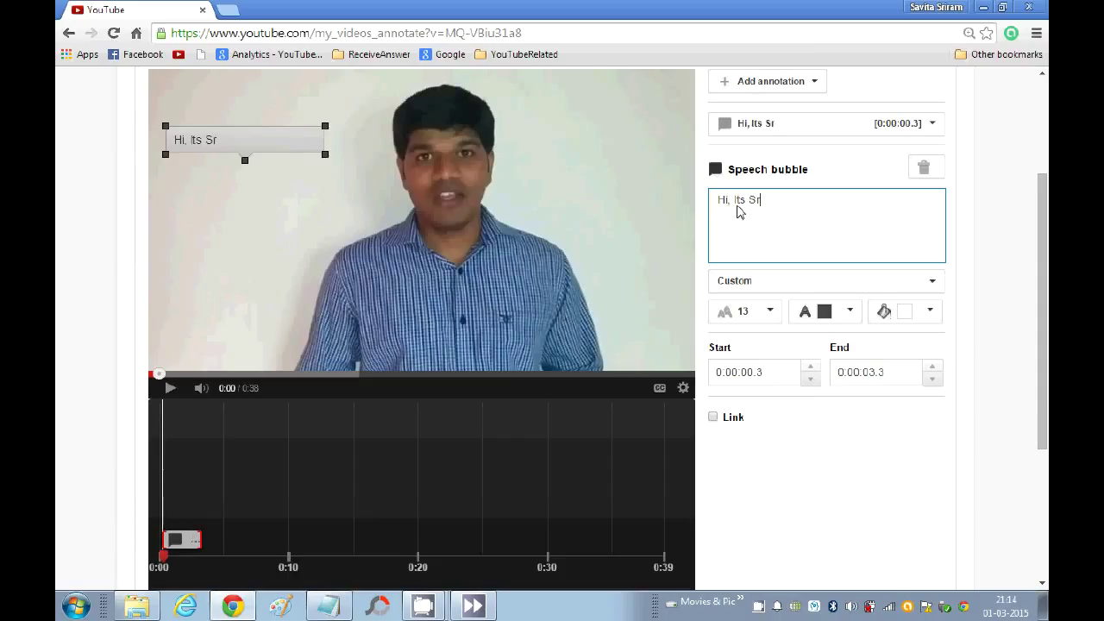
text(iram)
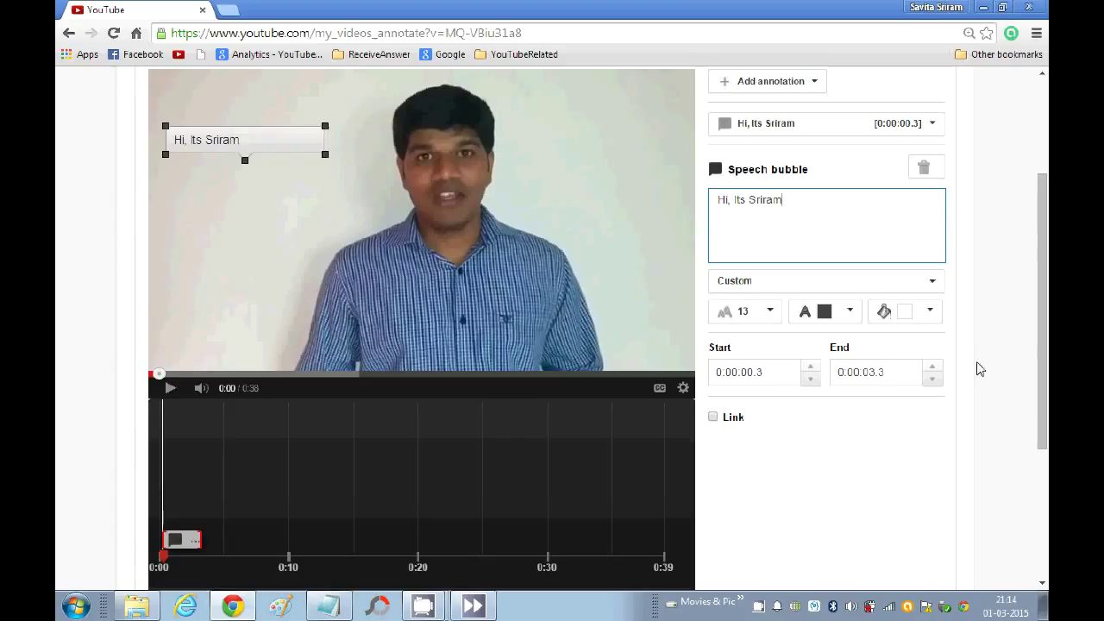
click(930, 310)
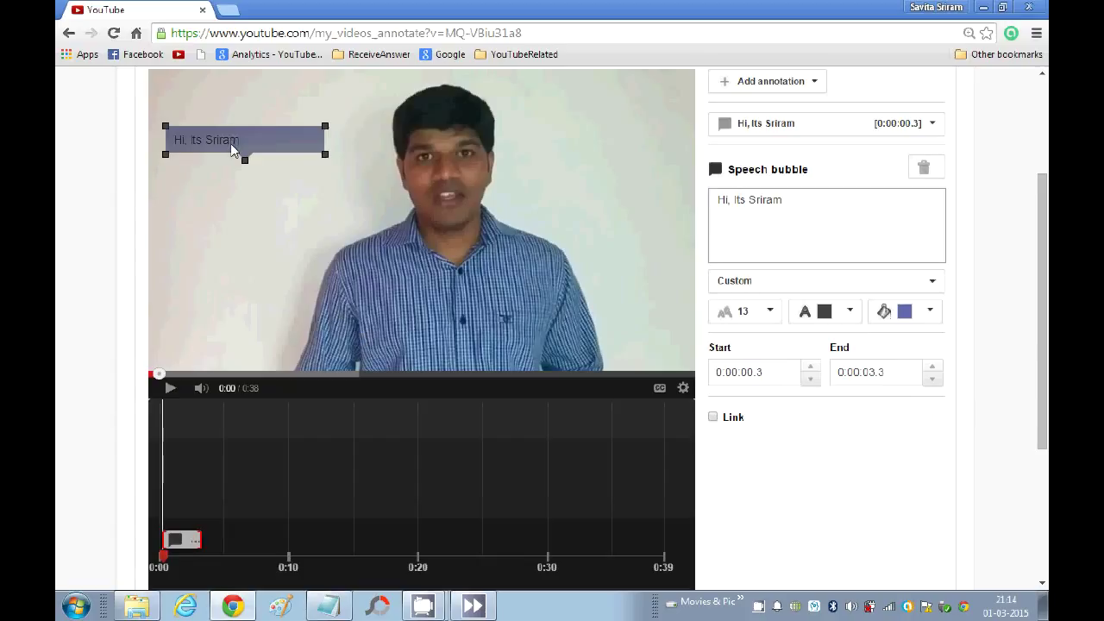
- Nudge the speech bubble up to the top edge and back down slightly near the top-left
drag(231, 146, 231, 121)
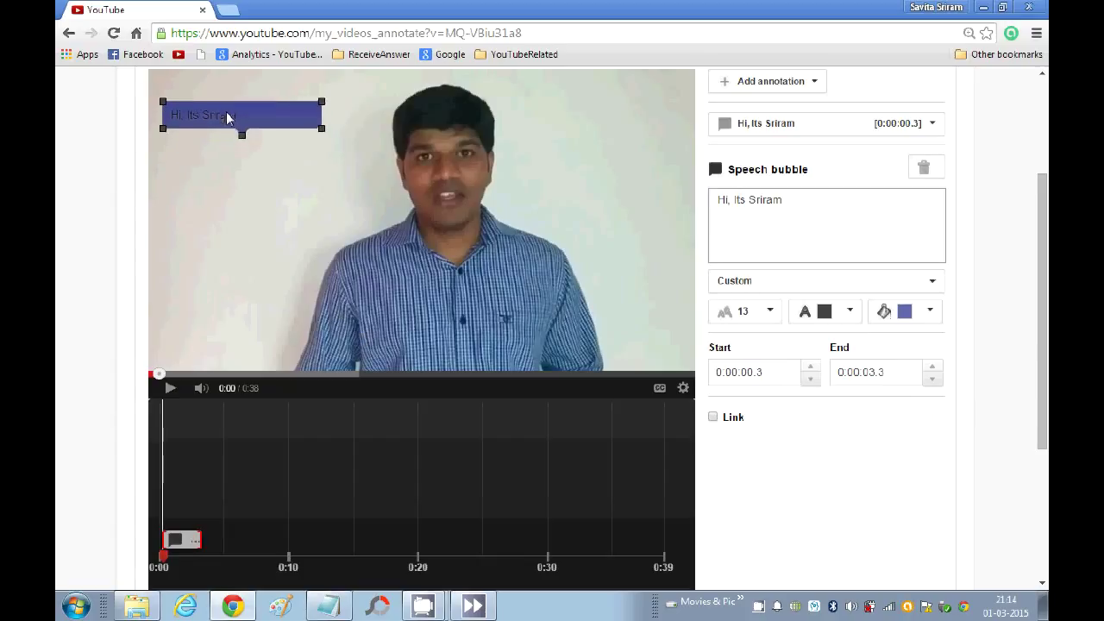
drag(228, 117, 228, 102)
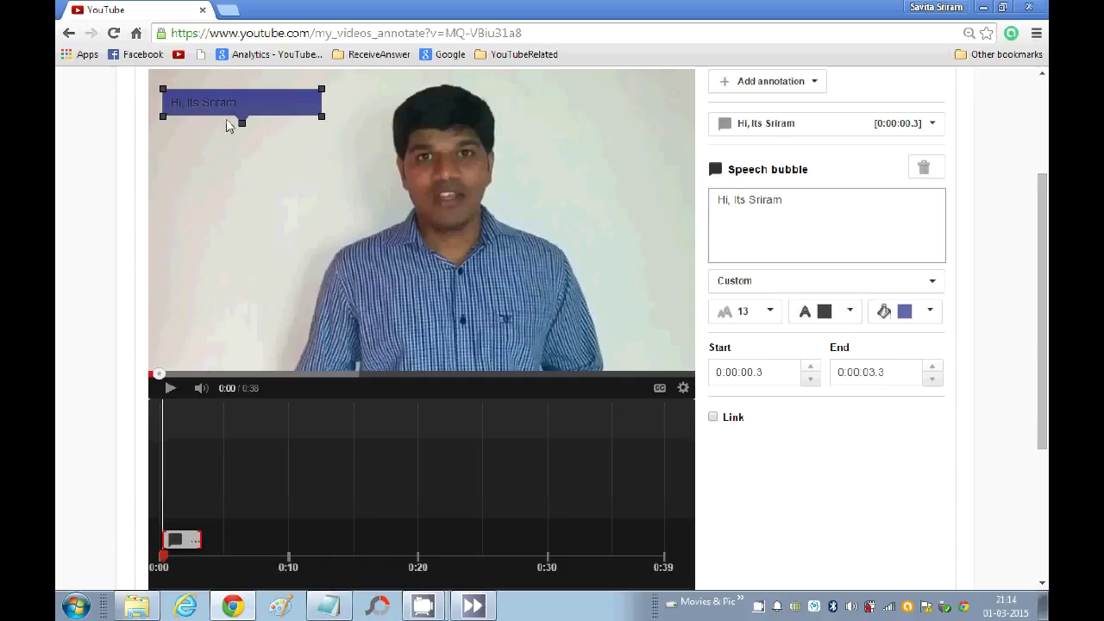
drag(228, 102, 228, 152)
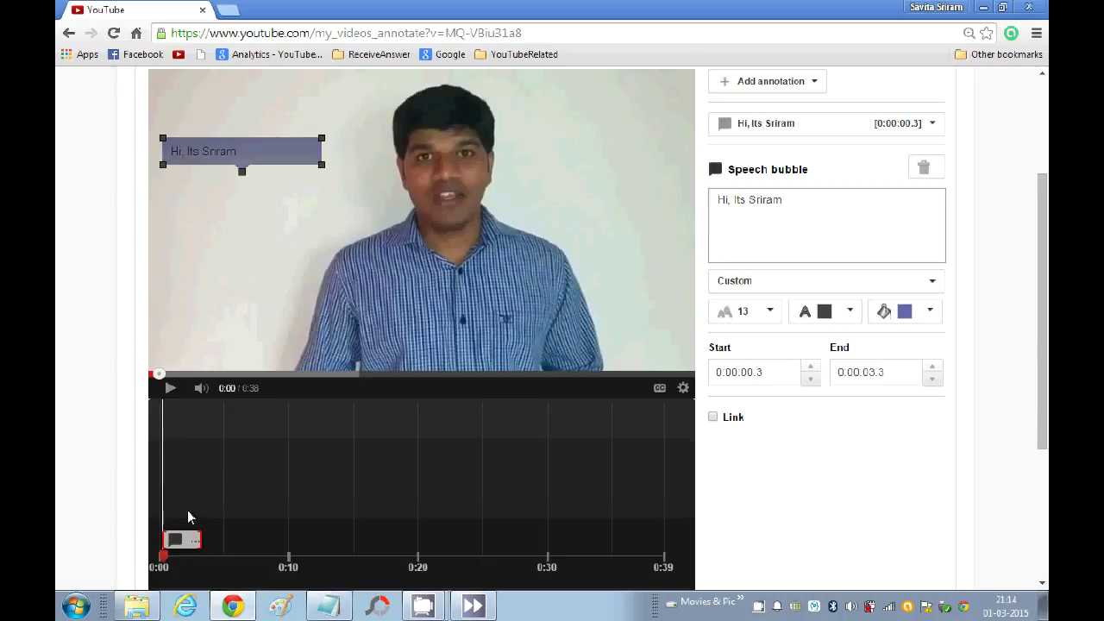
mouse_move(179, 539)
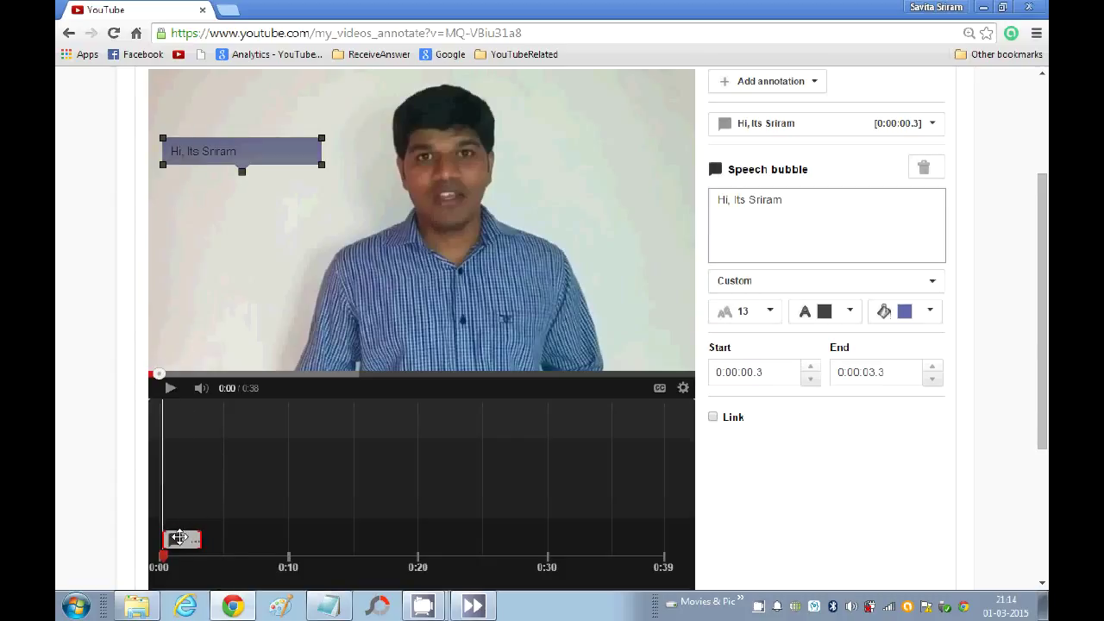
- Shift the bubble's timeline bar later and back to 0.3-3.3 s, leaving Link unticked
drag(181, 538, 245, 539)
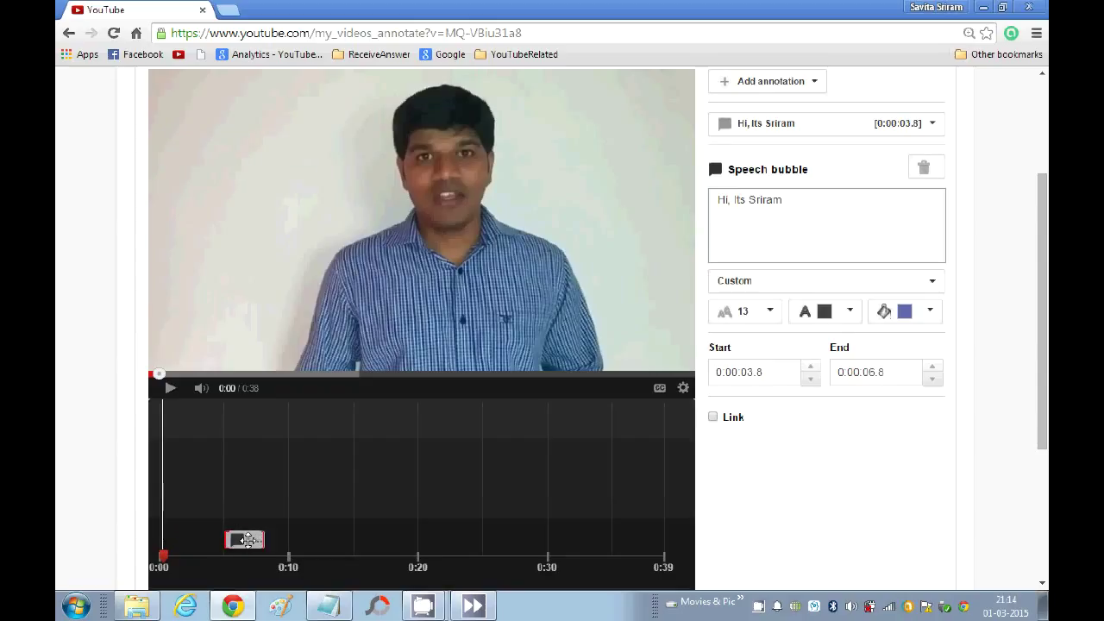
drag(245, 539, 189, 538)
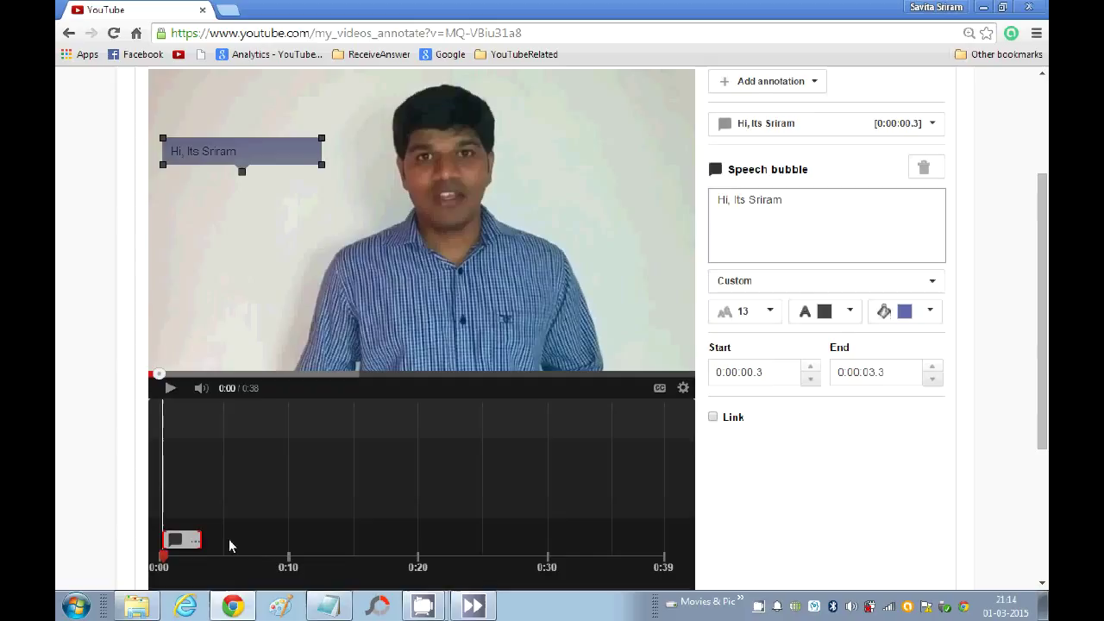
mouse_move(802, 383)
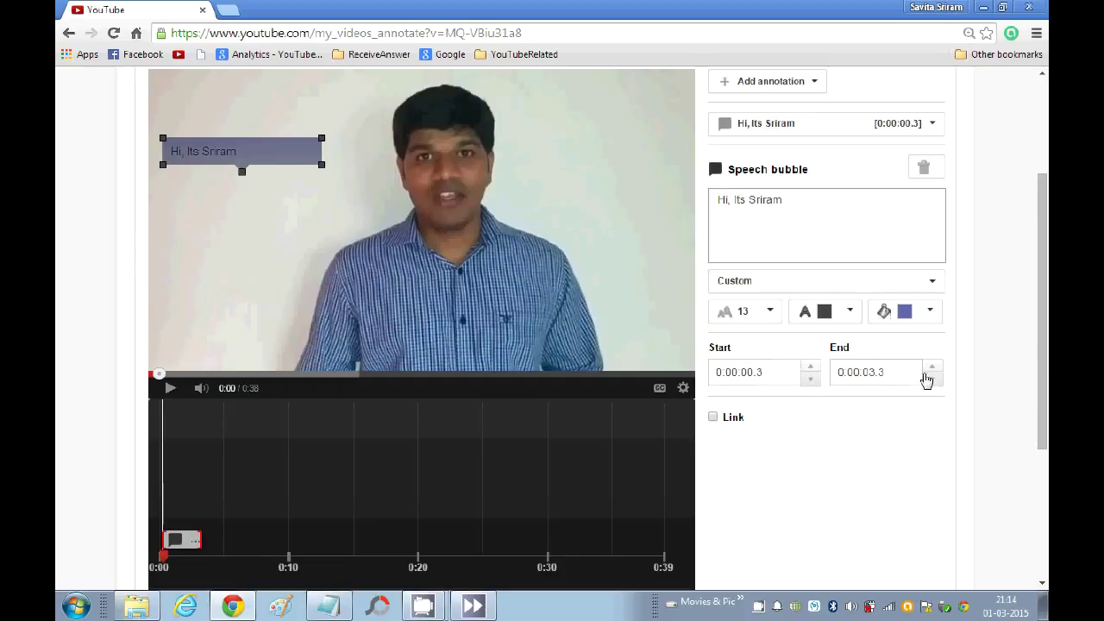
mouse_move(759, 437)
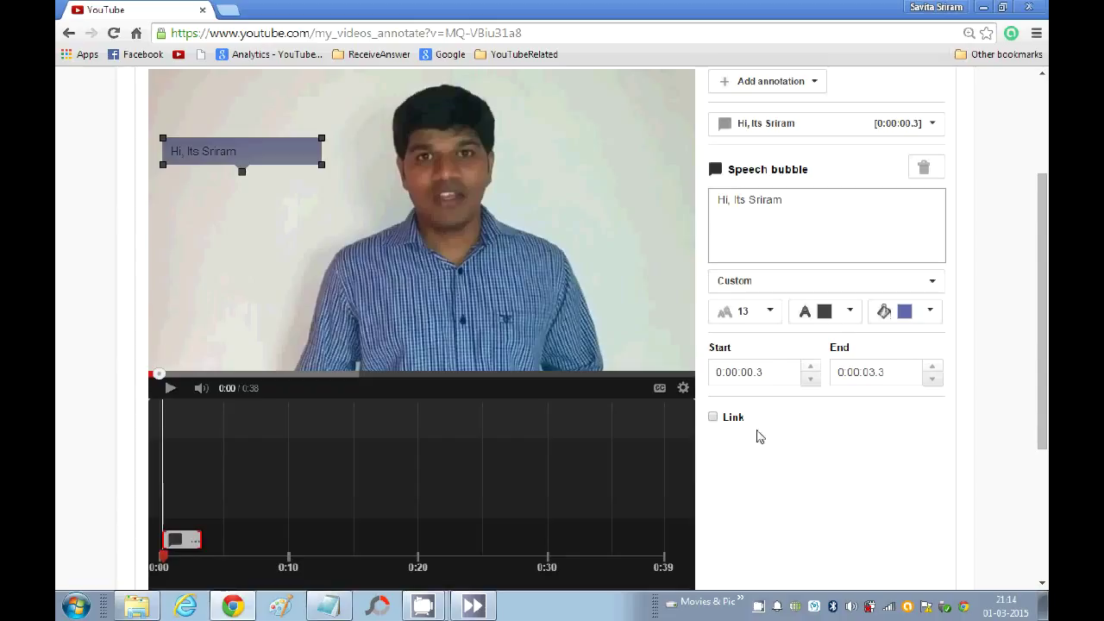
mouse_move(722, 432)
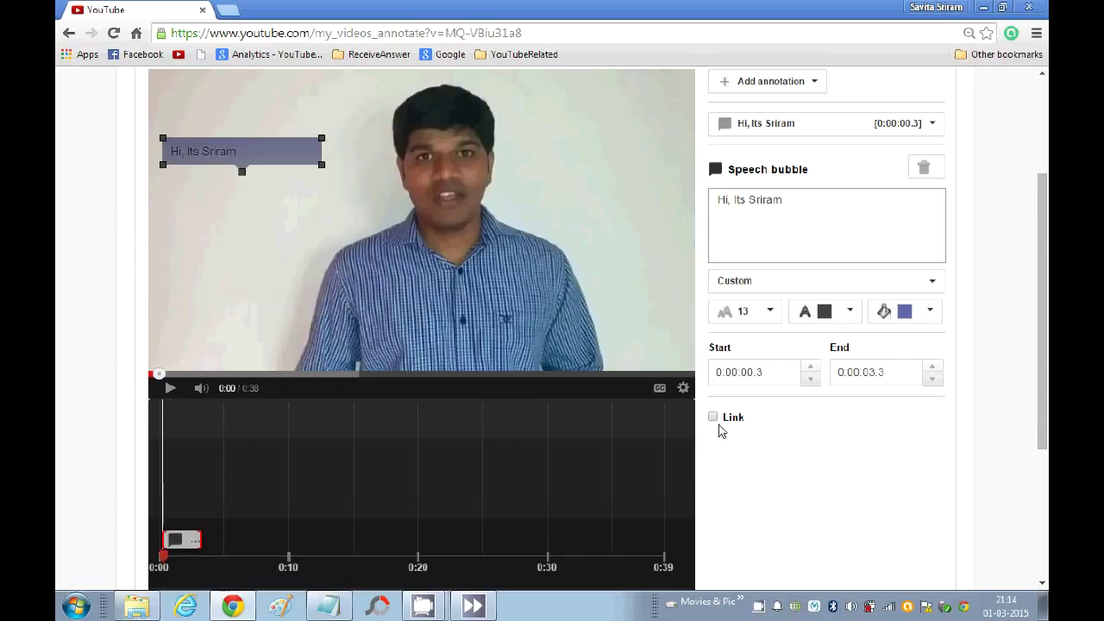
click(714, 417)
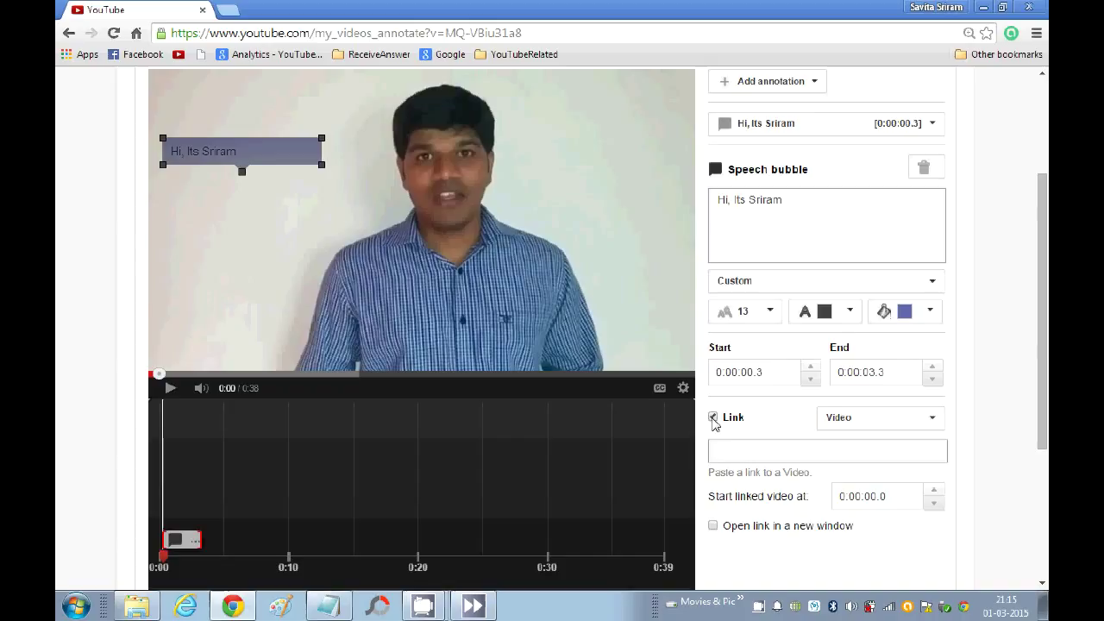
click(712, 417)
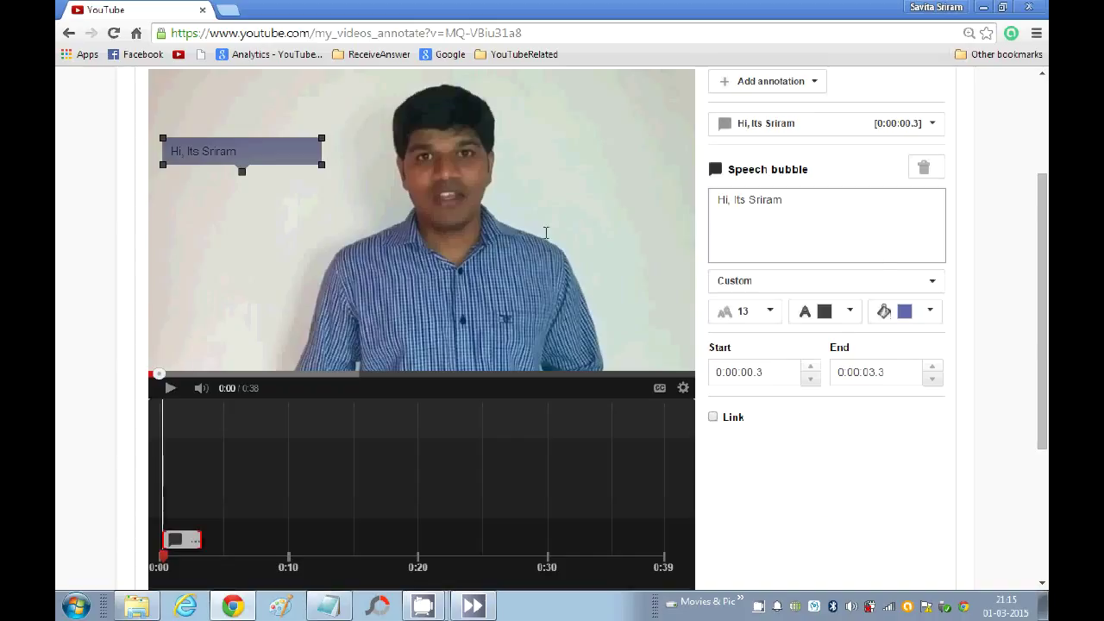
mouse_move(457, 193)
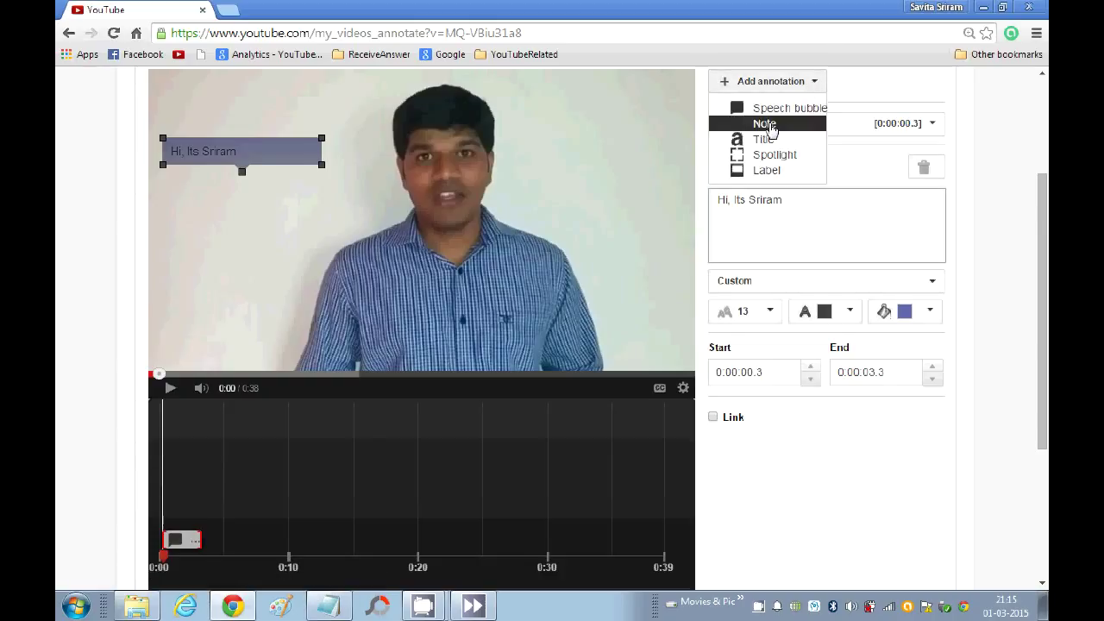
- Add an empty Note annotation and switch to the Notepad file holding the annotation text
click(764, 124)
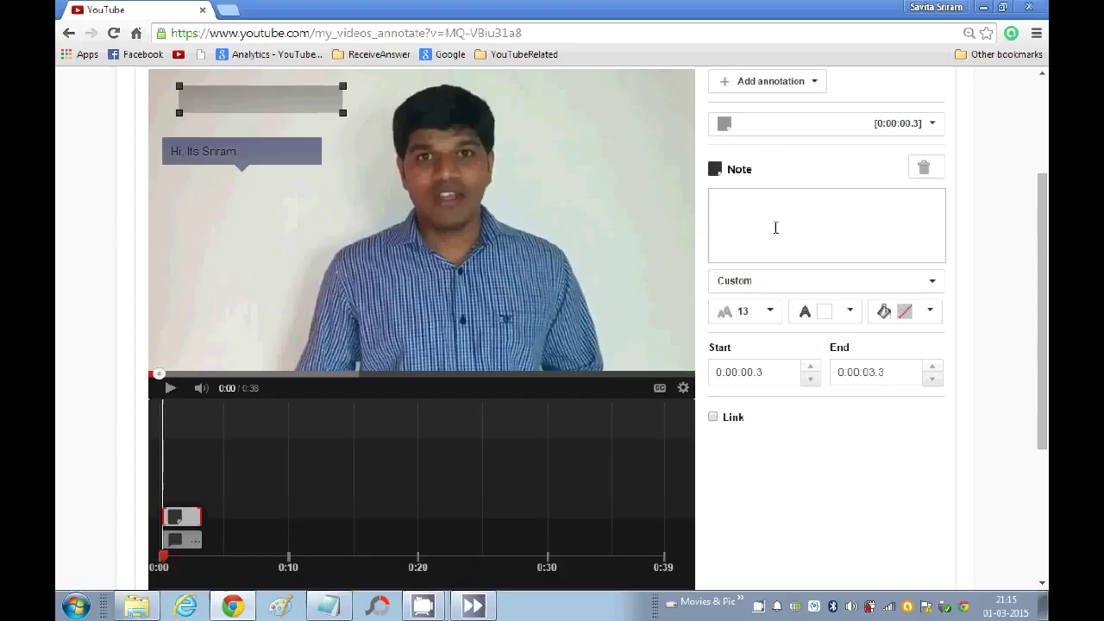
click(827, 226)
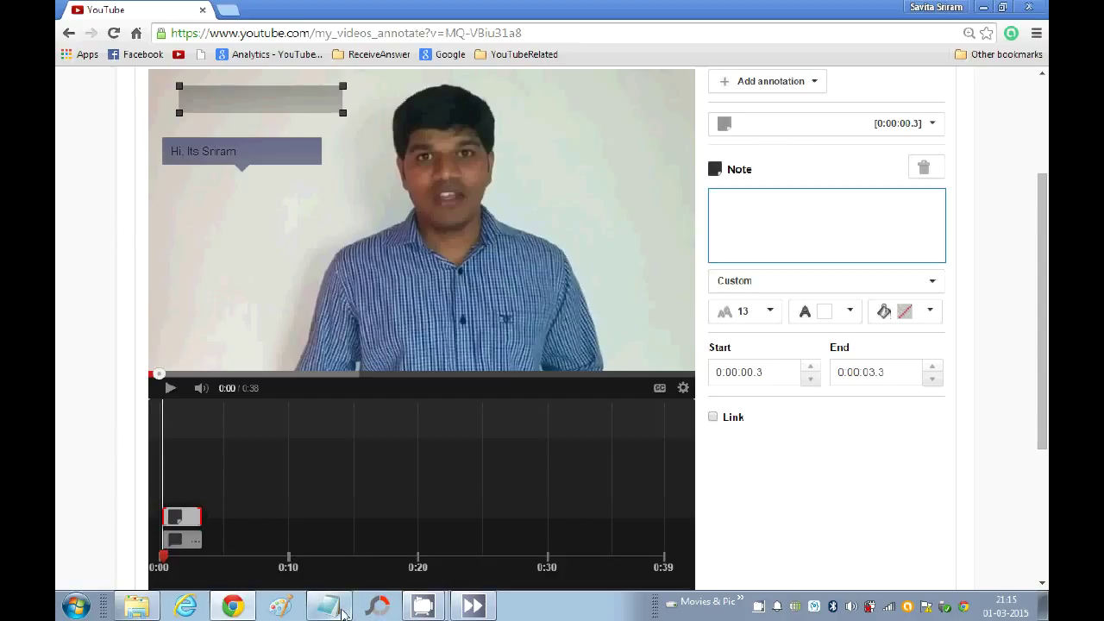
click(328, 604)
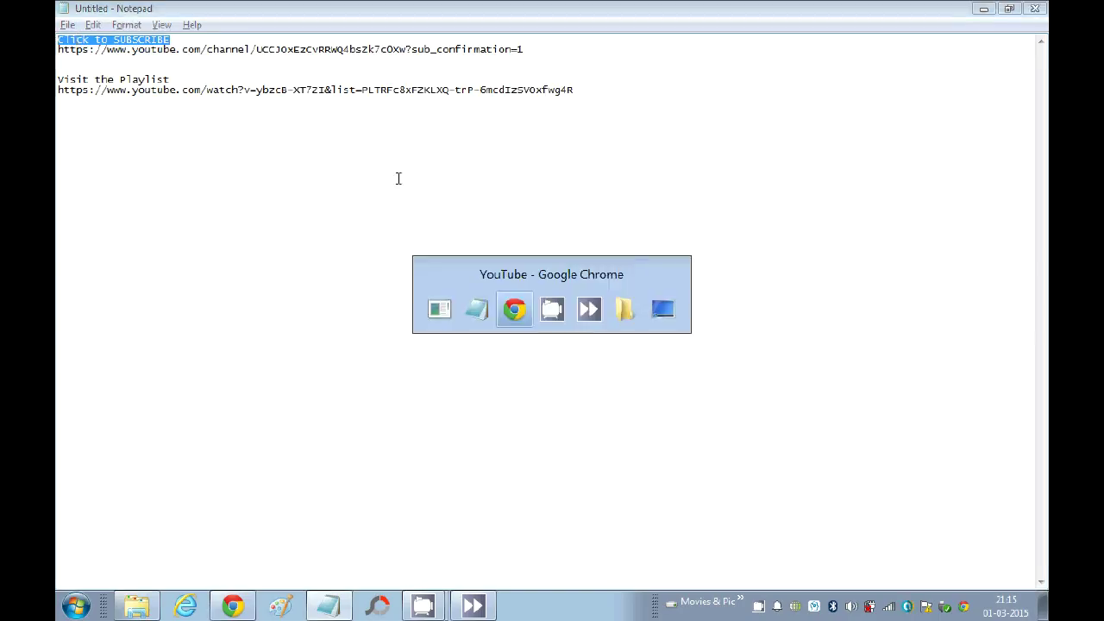
- Return to the annotation editor so the note receives the 'Click to SUBSCRIBE' text
click(514, 309)
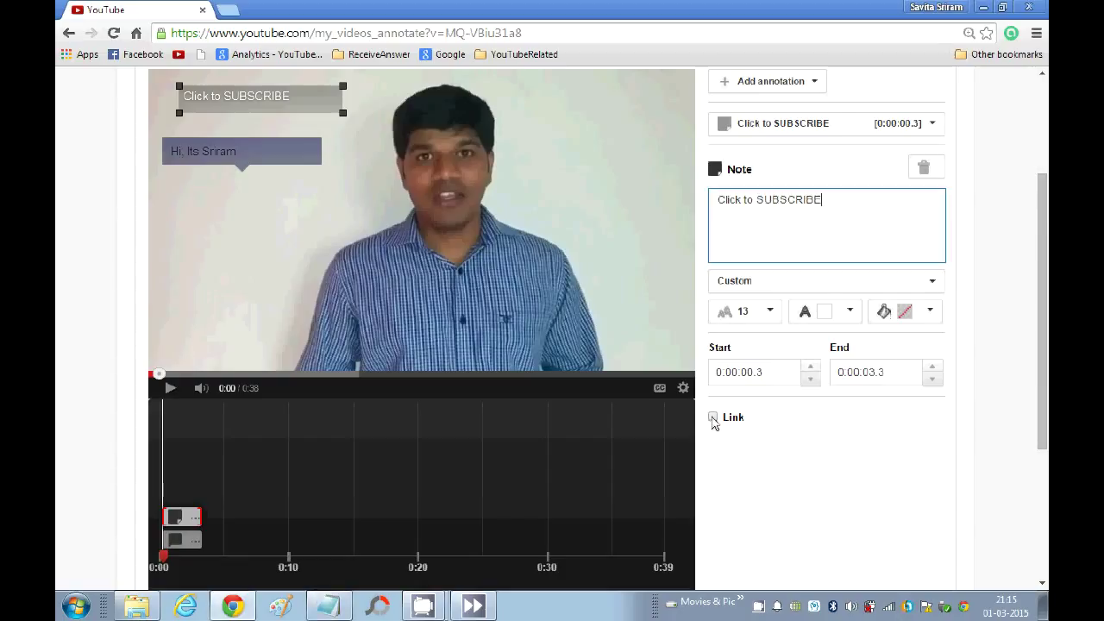
- Enable Link on the note and make it a Subscribe link to the channel
click(712, 416)
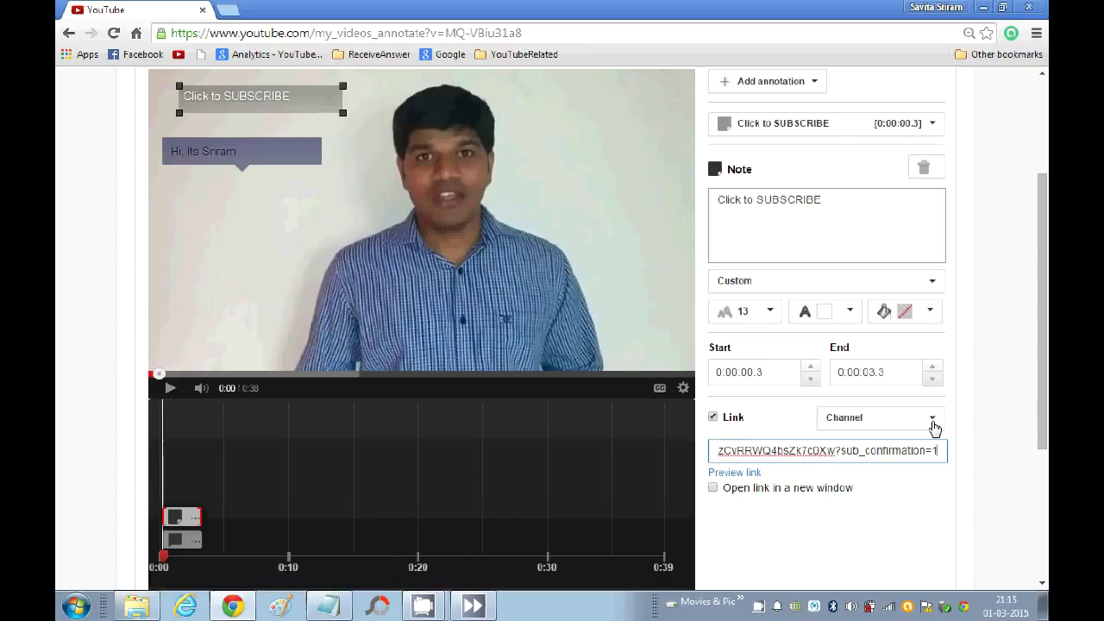
click(931, 418)
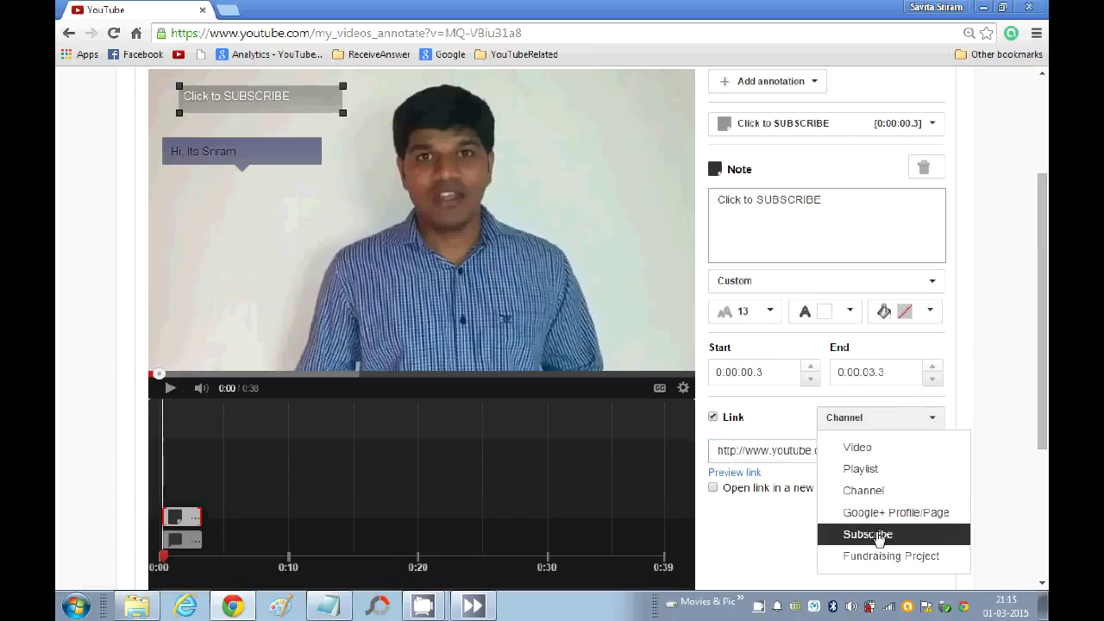
click(867, 535)
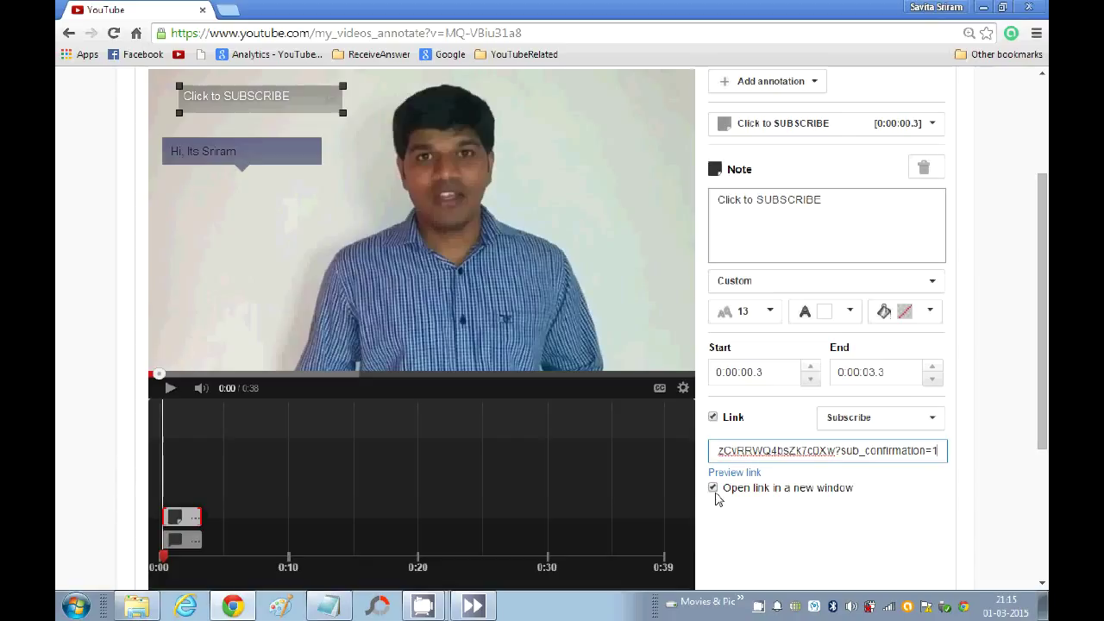
mouse_move(249, 297)
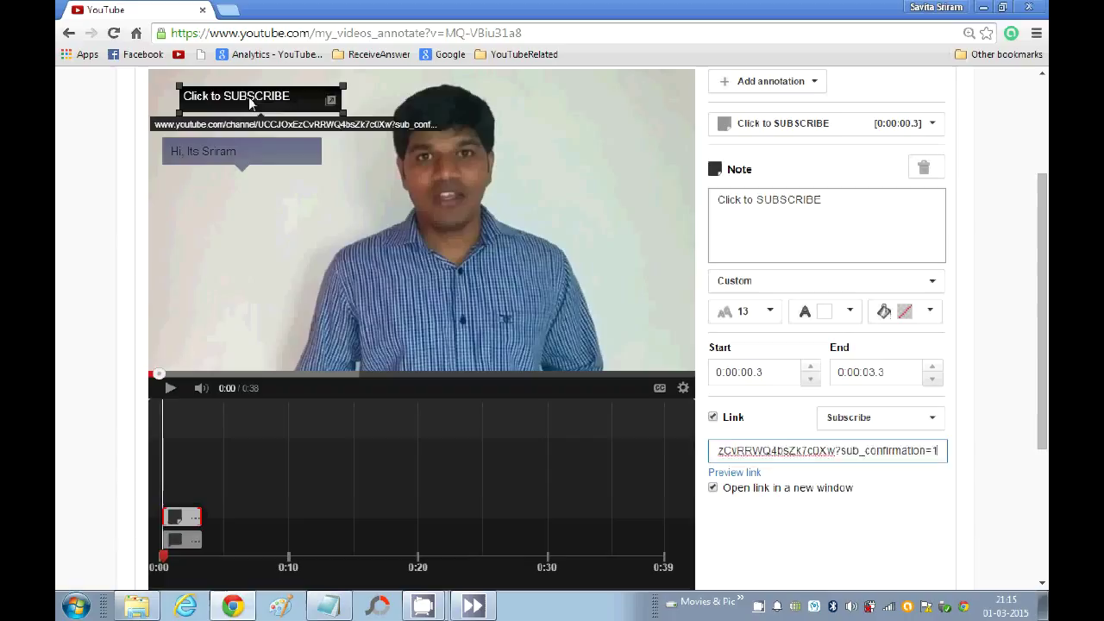
- Move the note to the video's lower right, colour its background red and set text size 16
drag(257, 96, 472, 308)
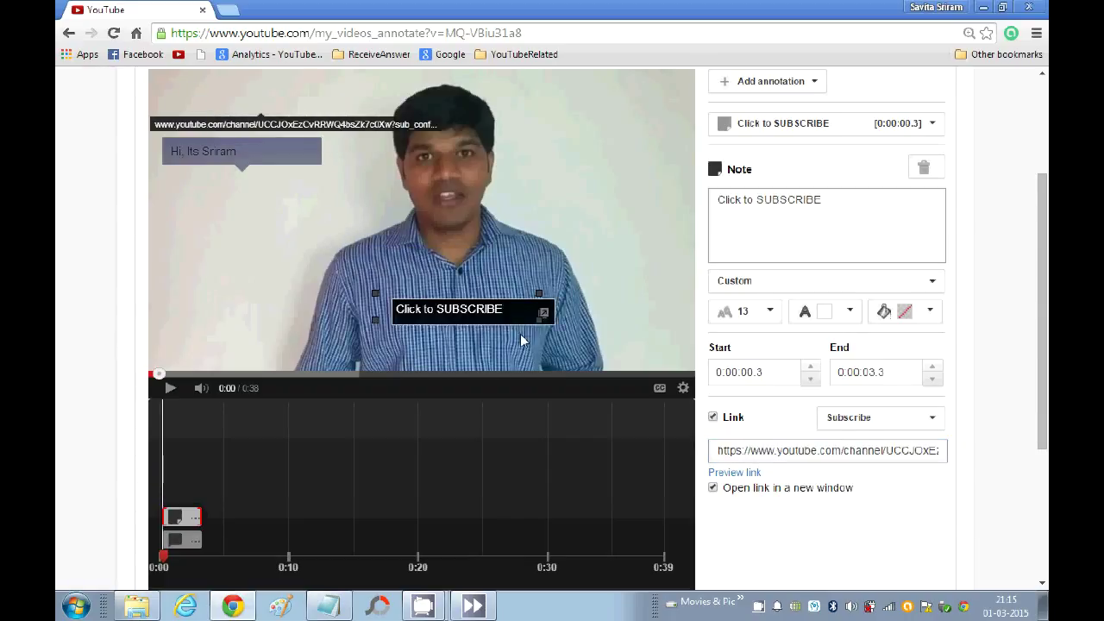
drag(449, 309, 579, 345)
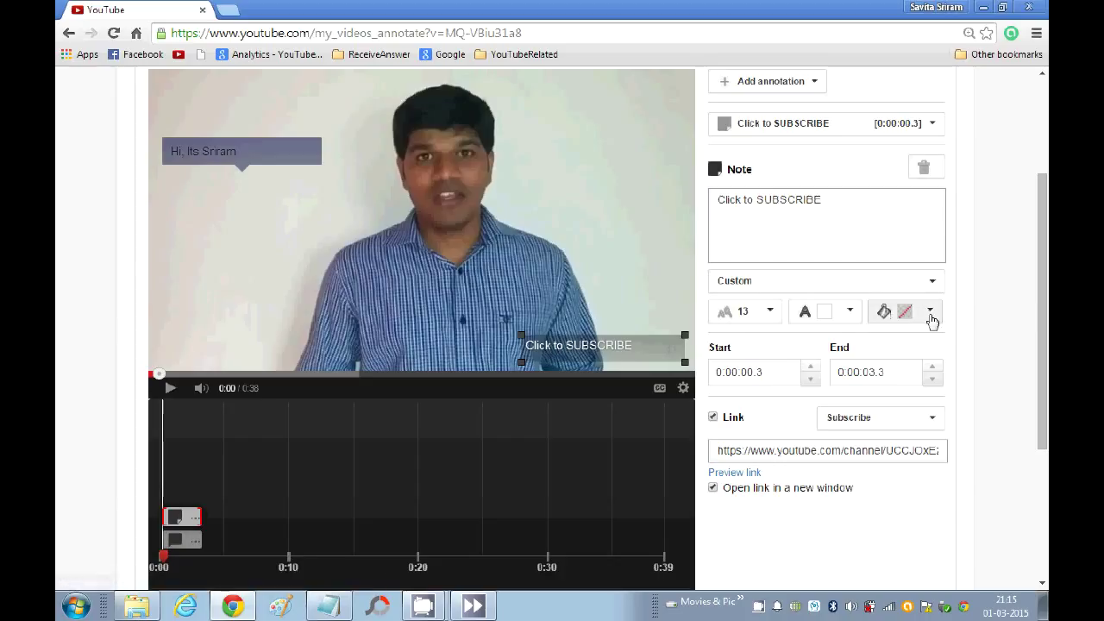
mouse_move(883, 397)
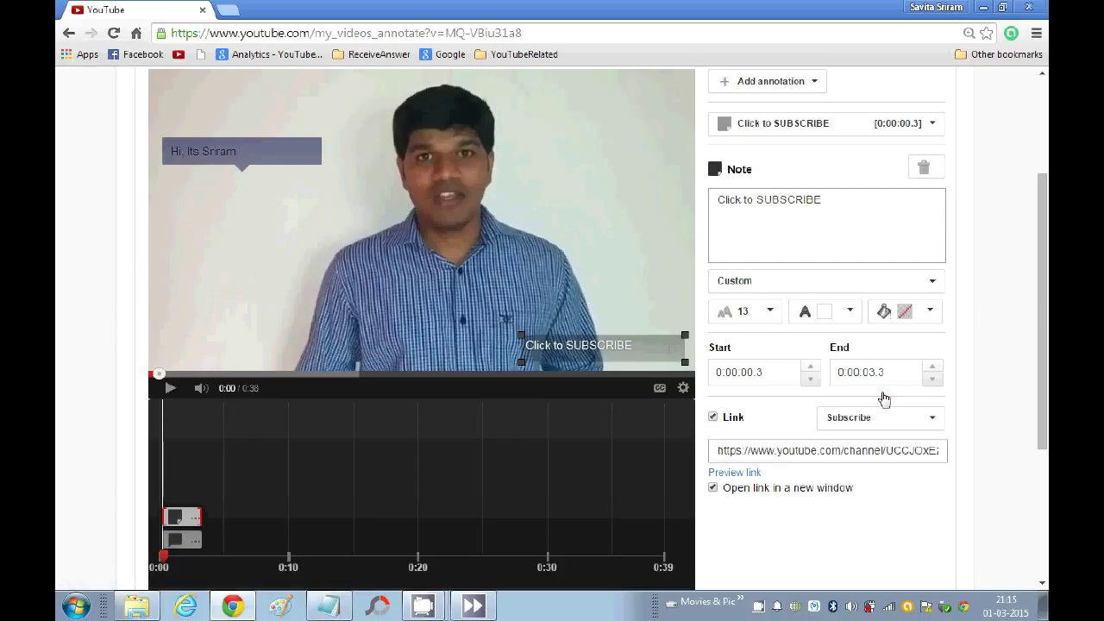
click(904, 310)
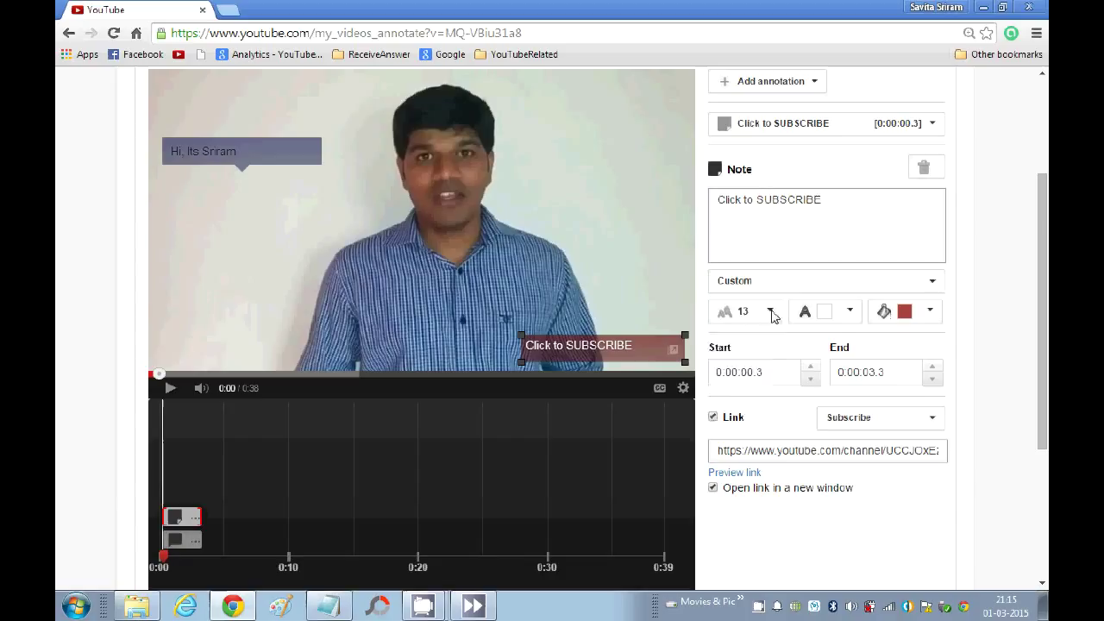
click(769, 311)
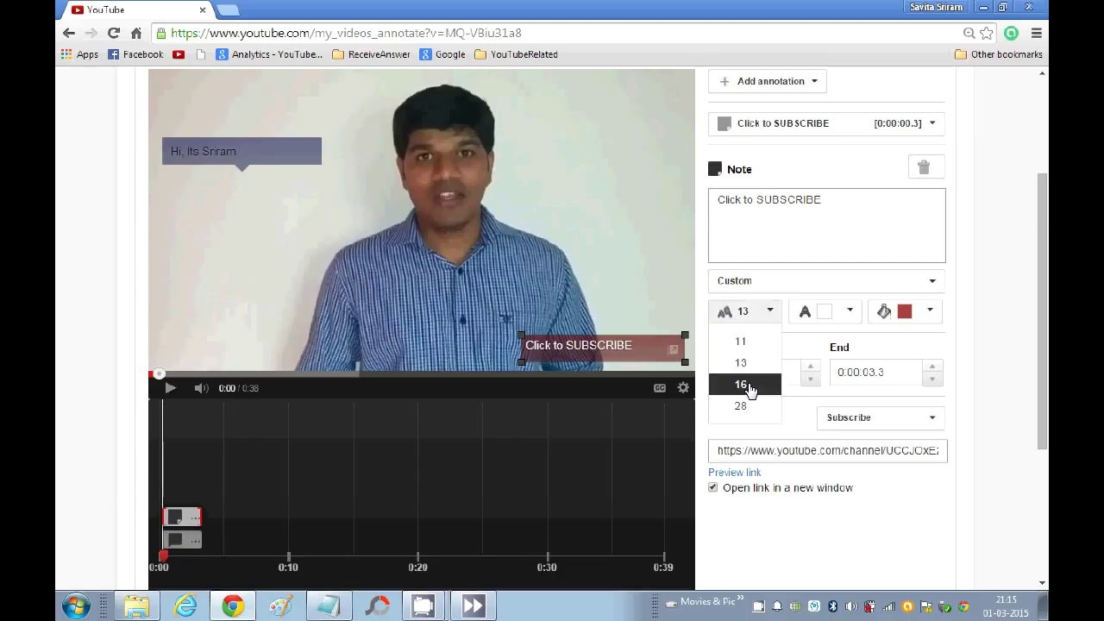
click(741, 383)
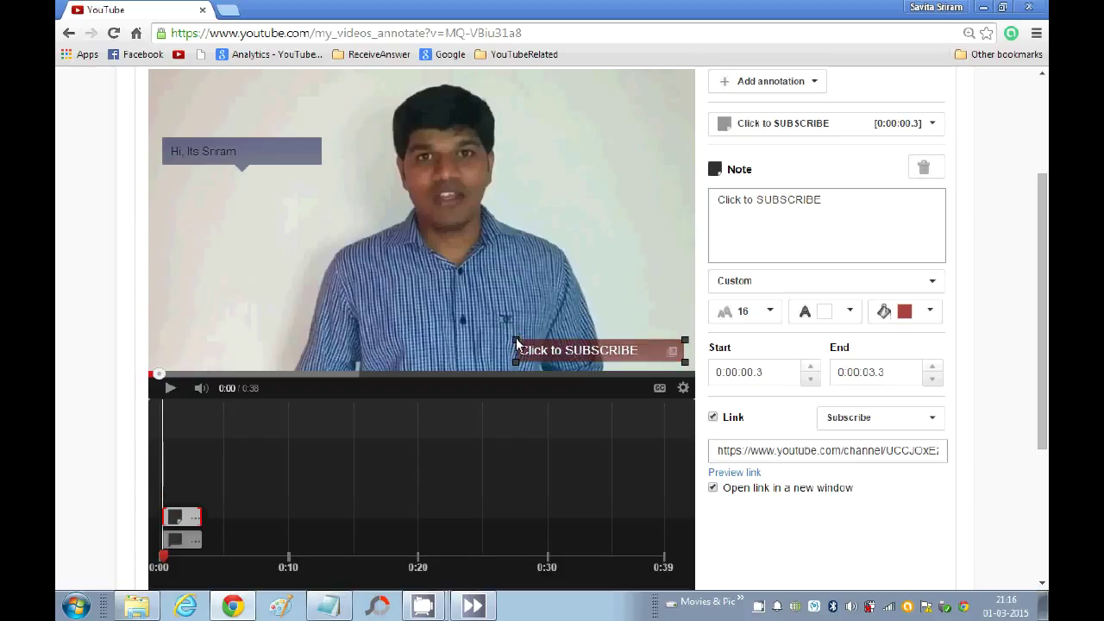
mouse_move(622, 302)
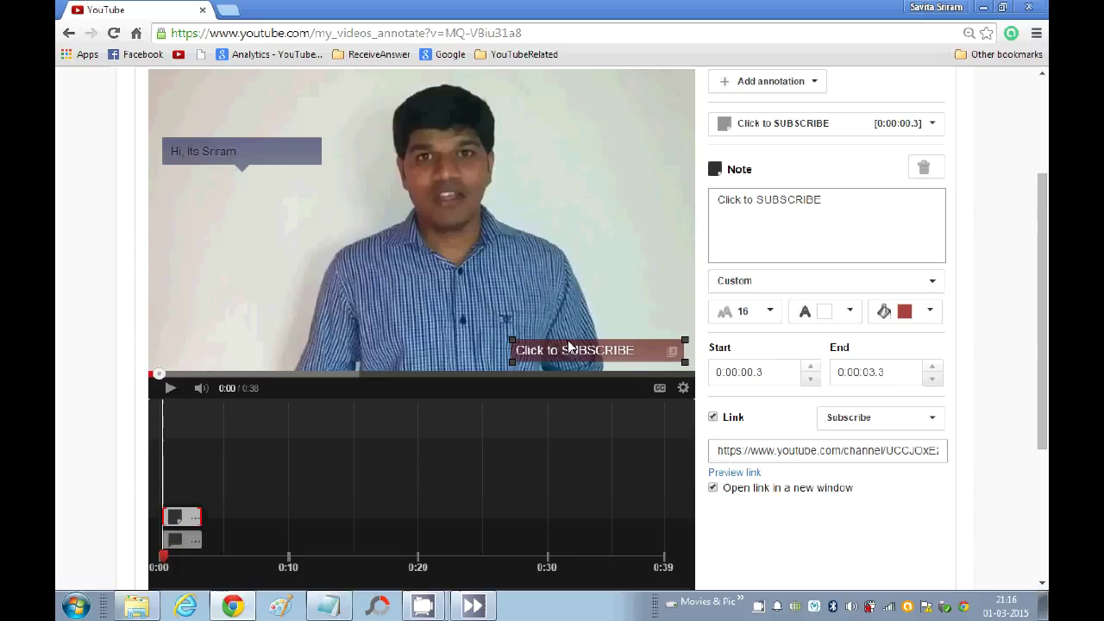
mouse_move(569, 278)
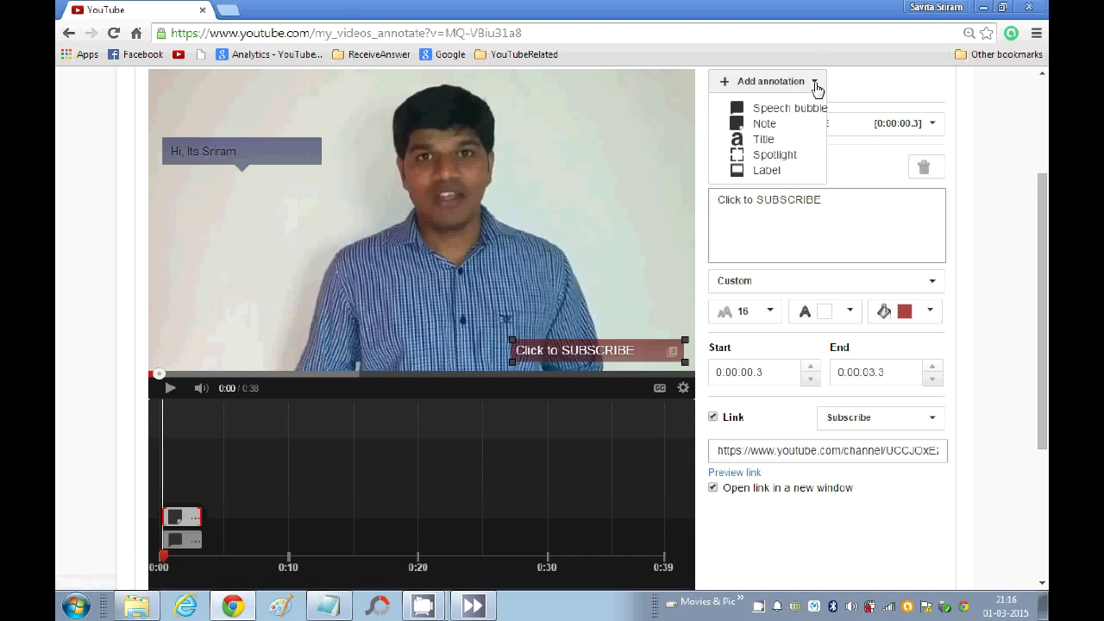
- Add a Title annotation reading 'Visit the Playlist', shrunk and placed in the upper right
click(763, 138)
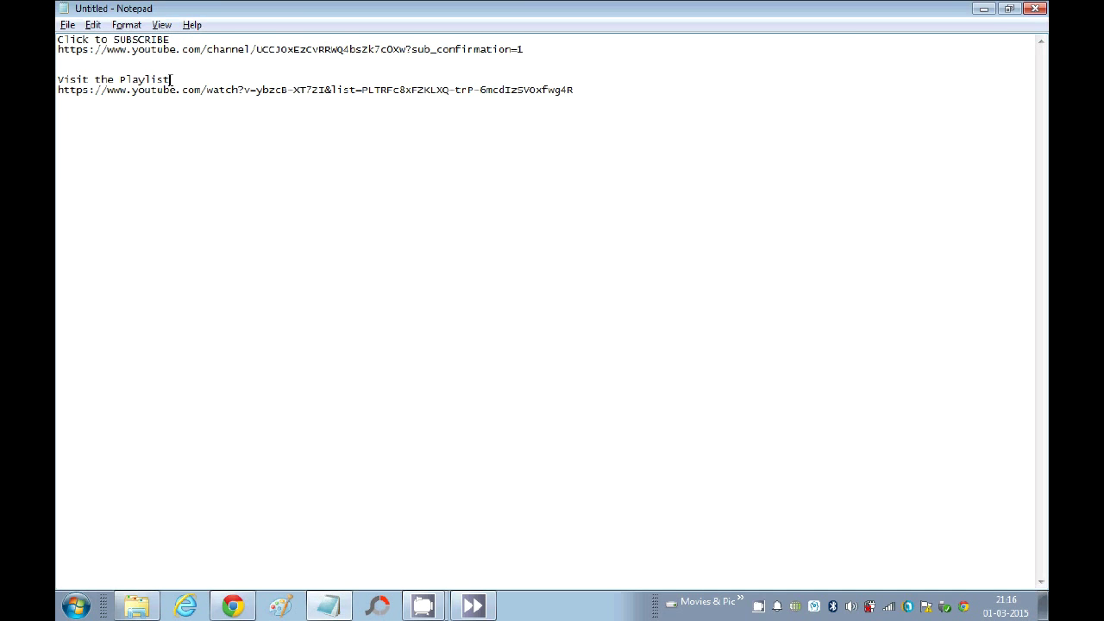
triple_click(112, 79)
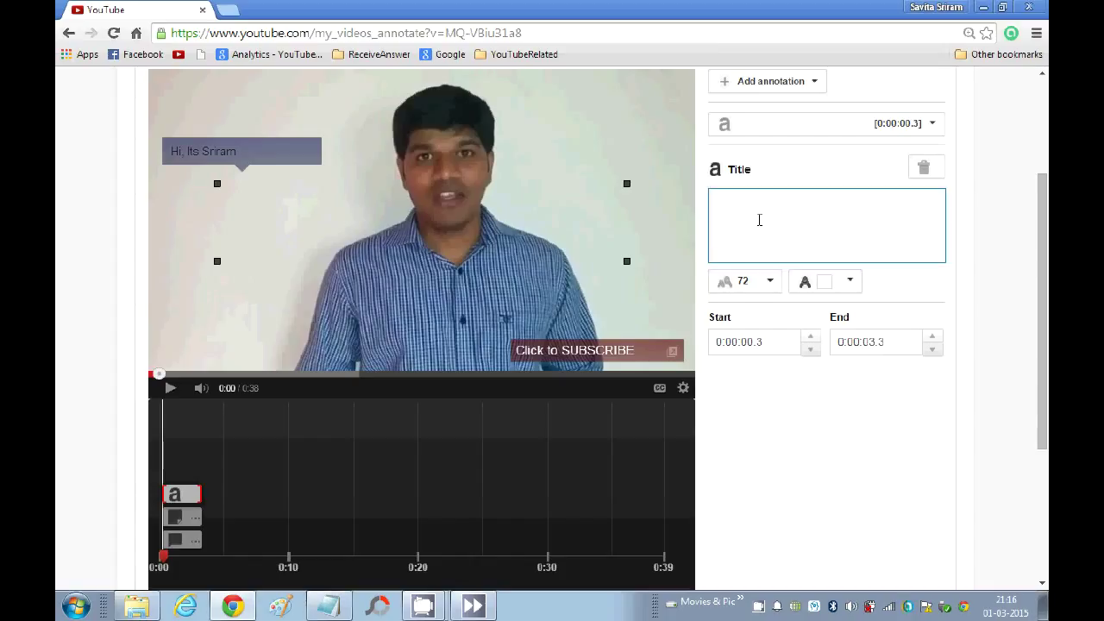
text(Visit the Playlist)
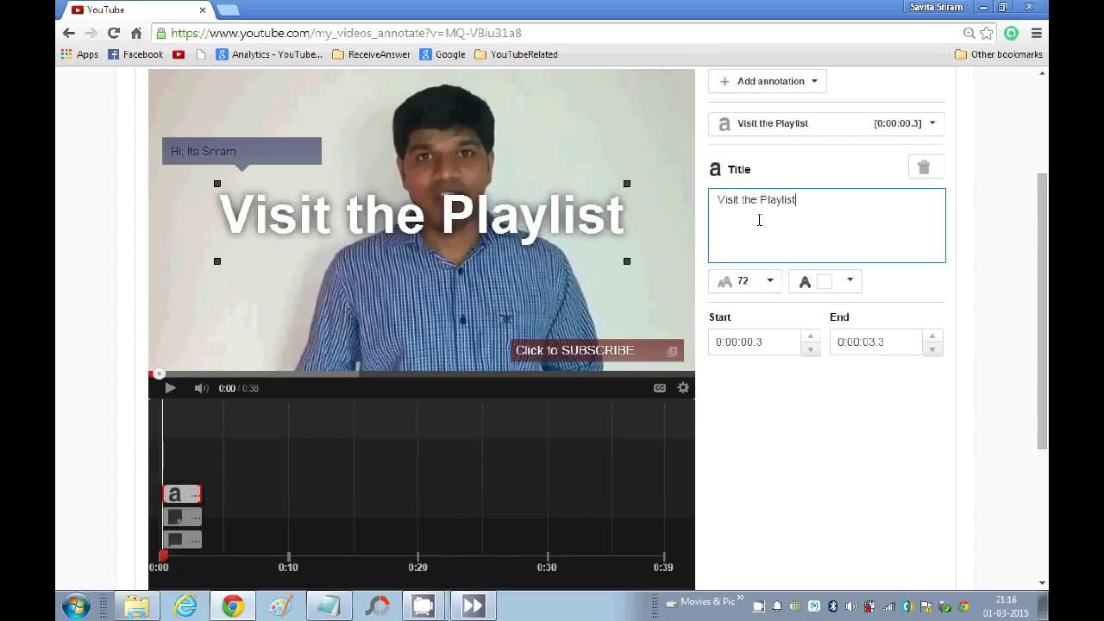
drag(421, 214, 542, 195)
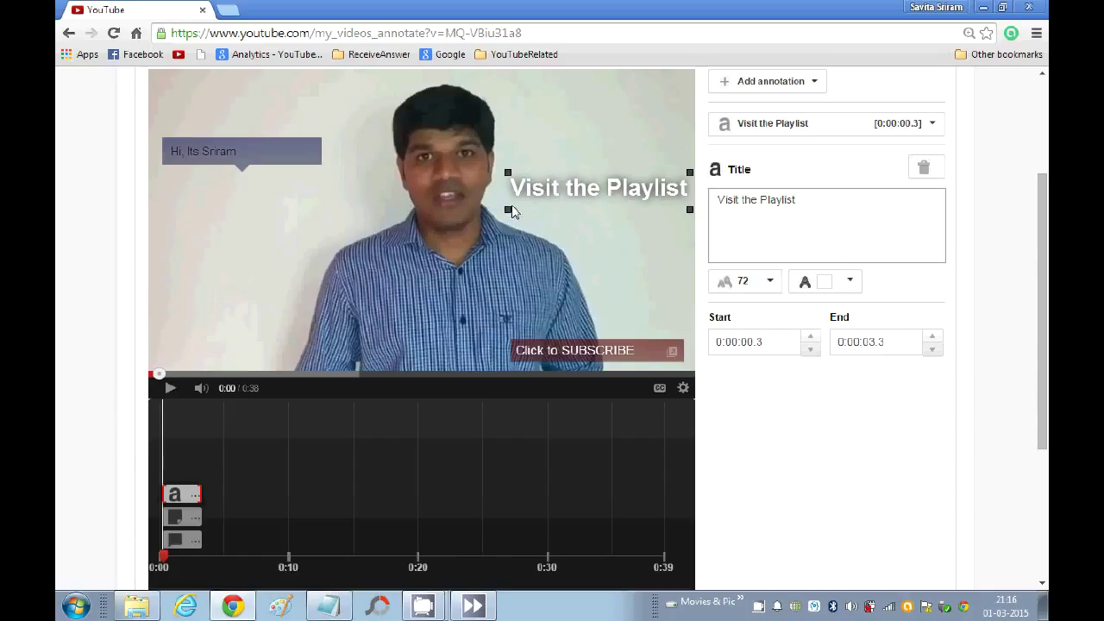
mouse_move(531, 207)
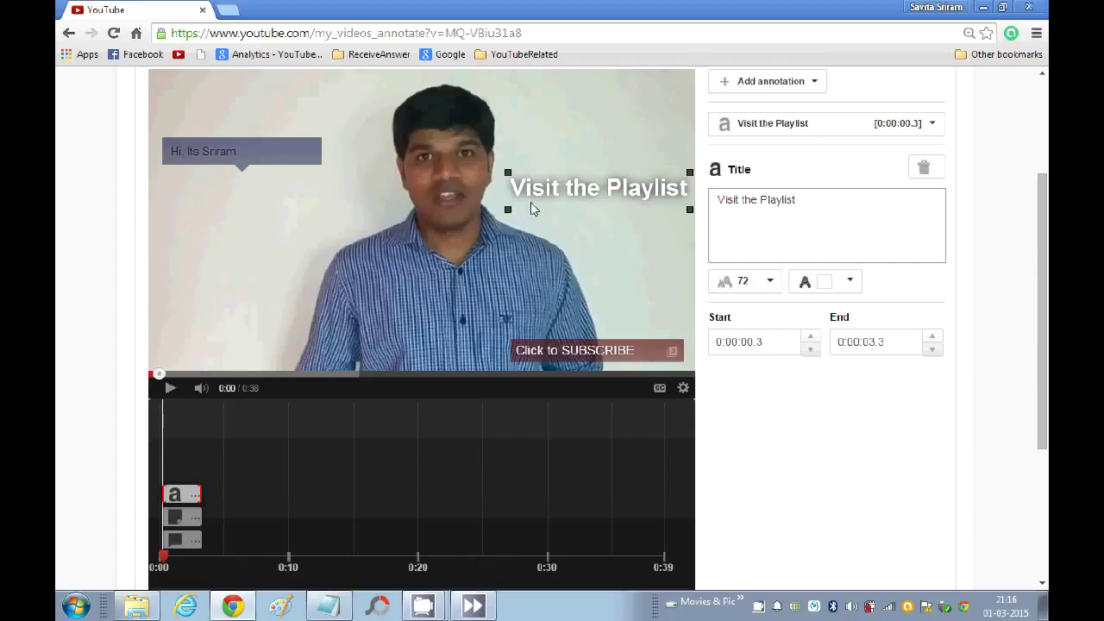
mouse_move(732, 257)
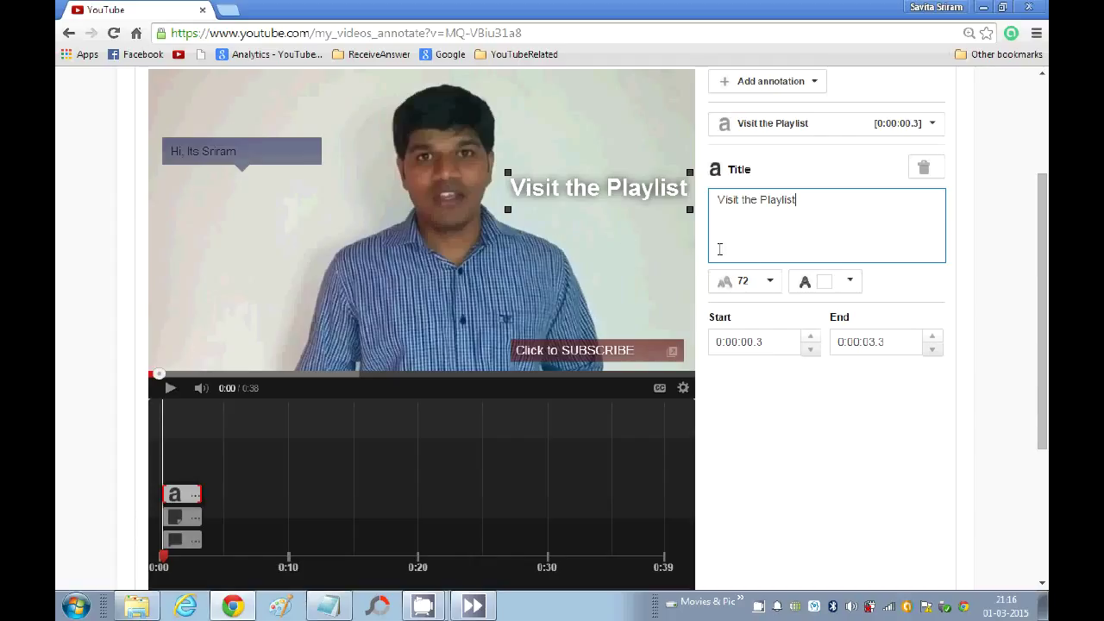
mouse_move(973, 300)
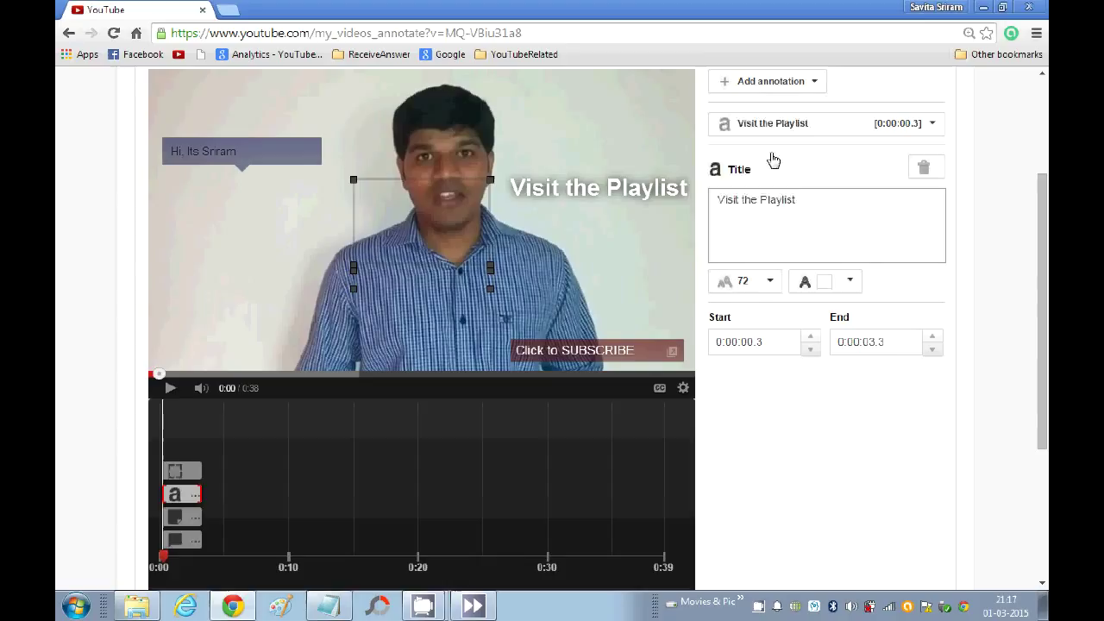
- Fit a Spotlight over the title, linked to the playlist URL and set to open in a new window
click(181, 469)
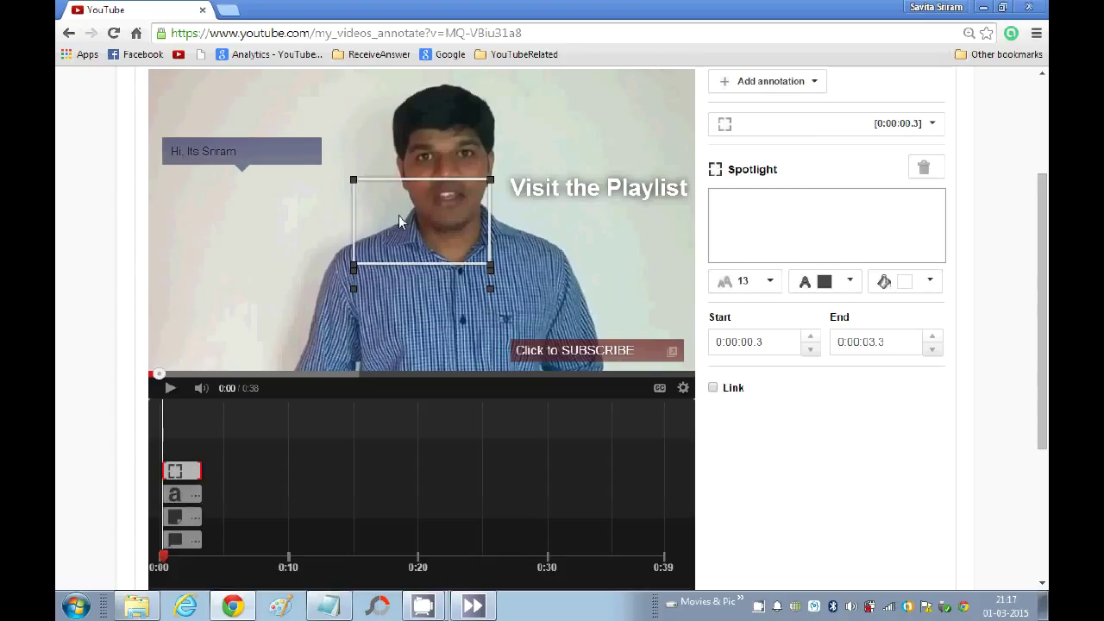
mouse_move(387, 212)
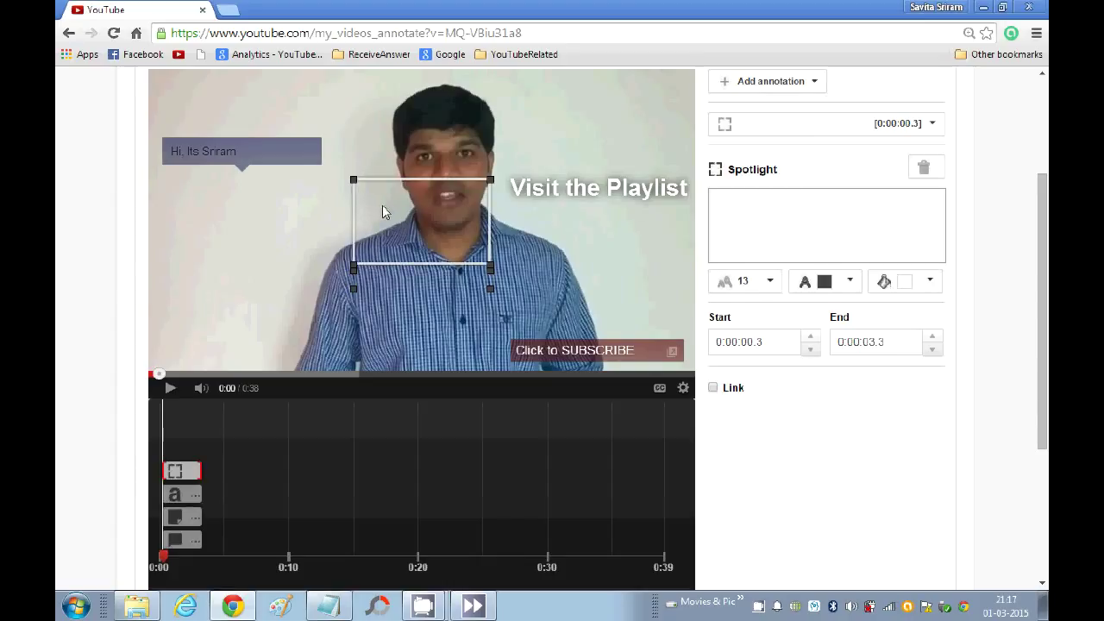
drag(418, 228, 583, 194)
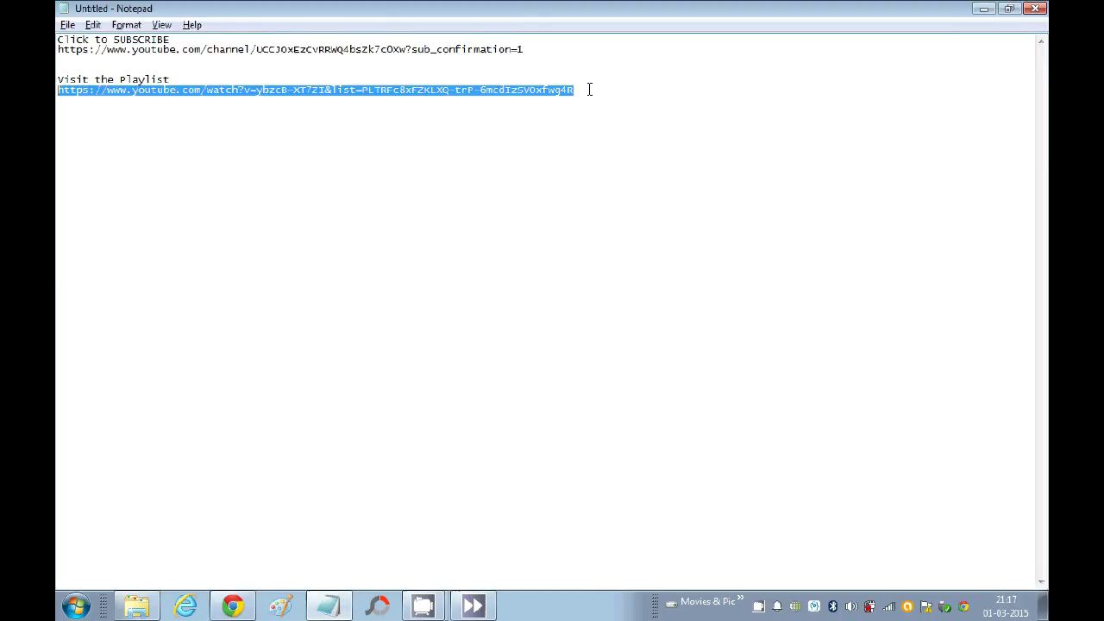
click(232, 604)
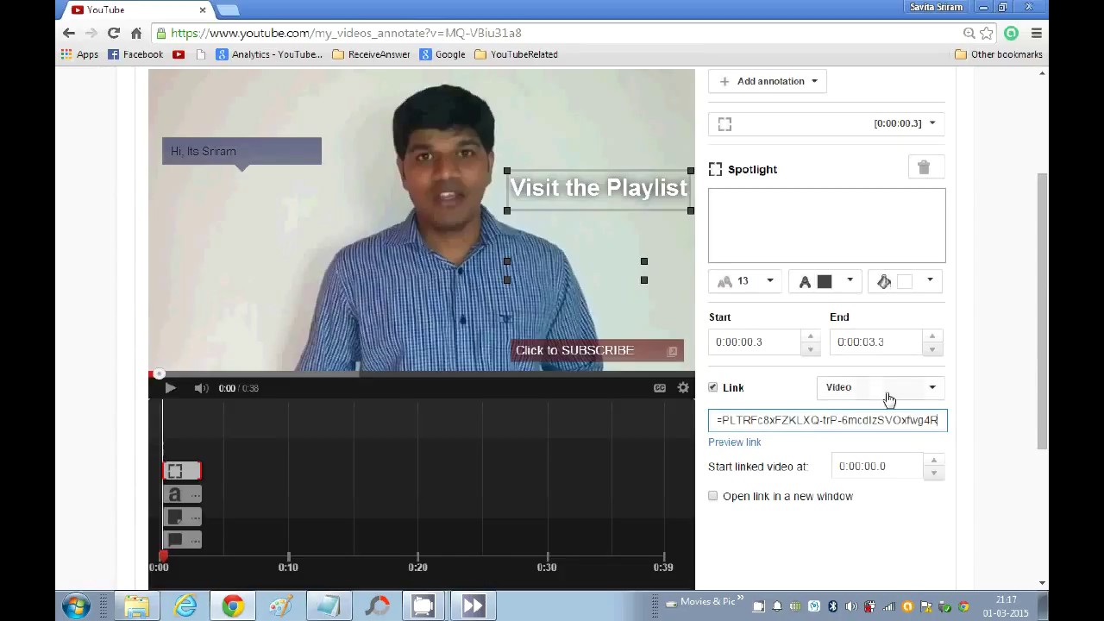
click(713, 496)
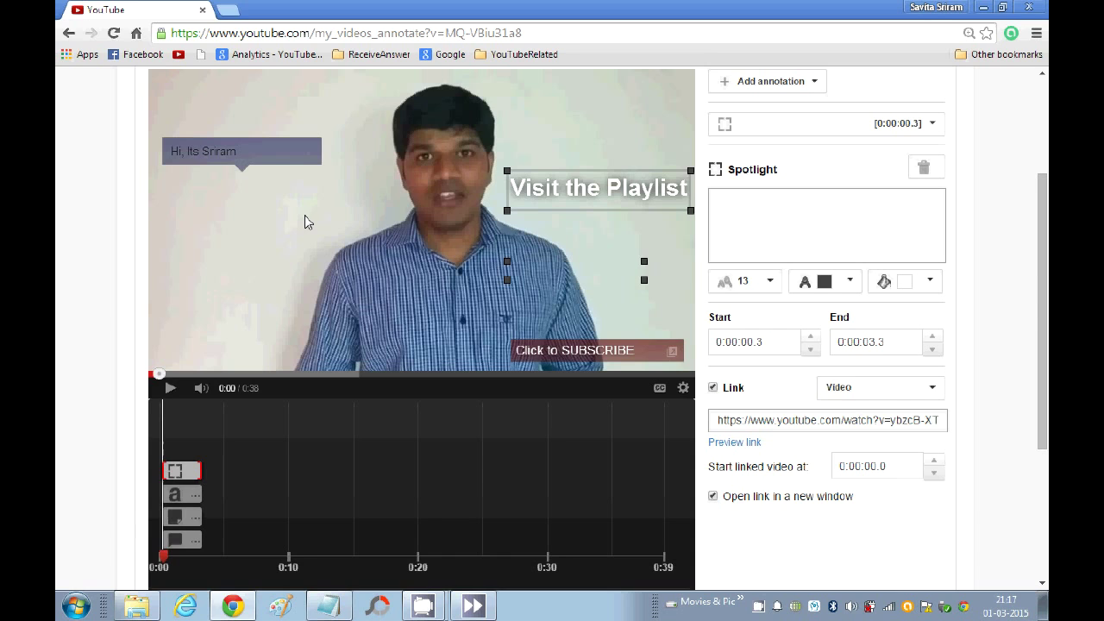
- Apply the annotation changes to the video
scroll(up, 3)
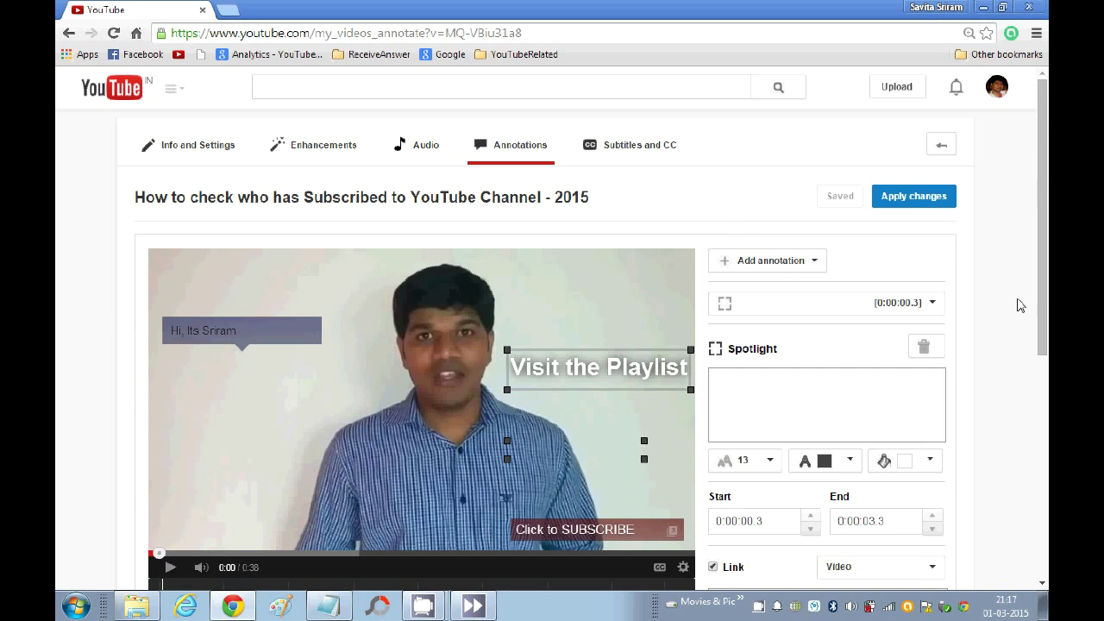
click(915, 197)
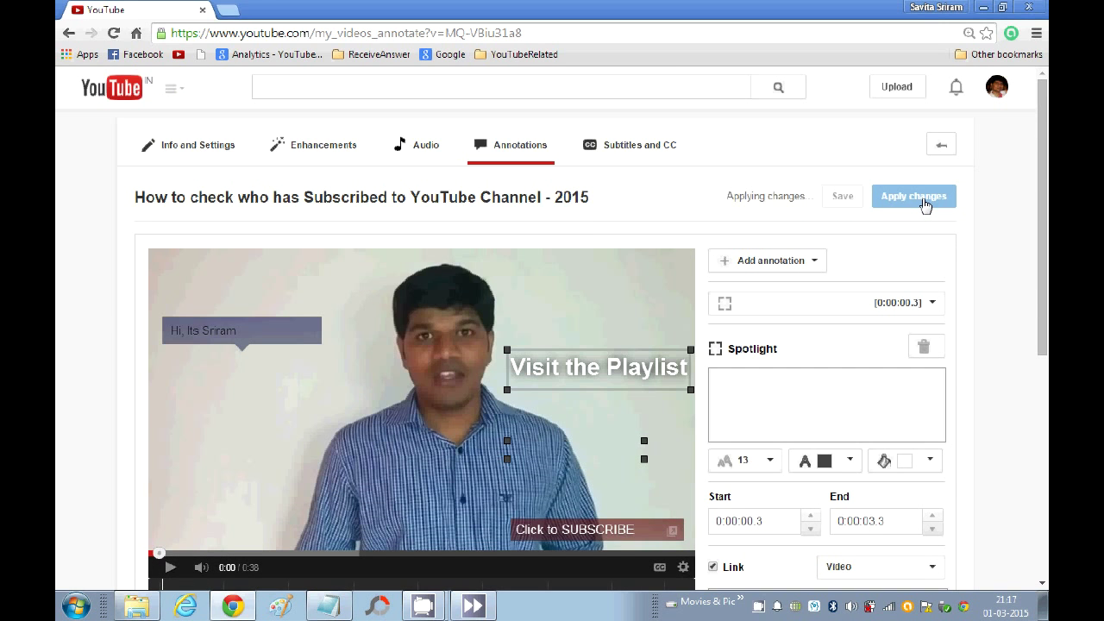
click(914, 197)
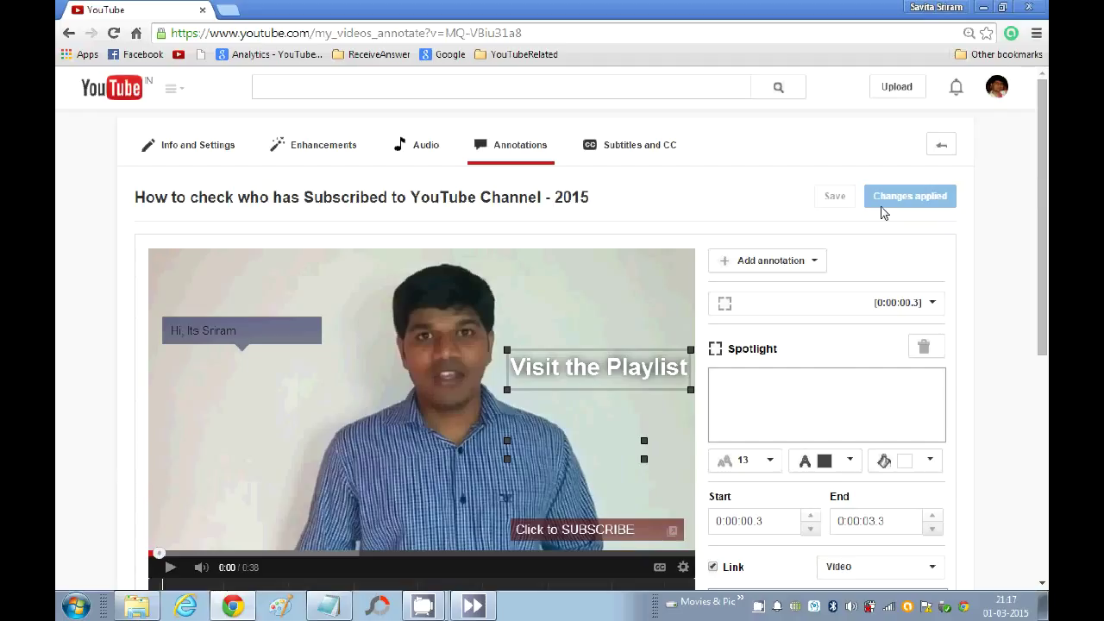
mouse_move(875, 217)
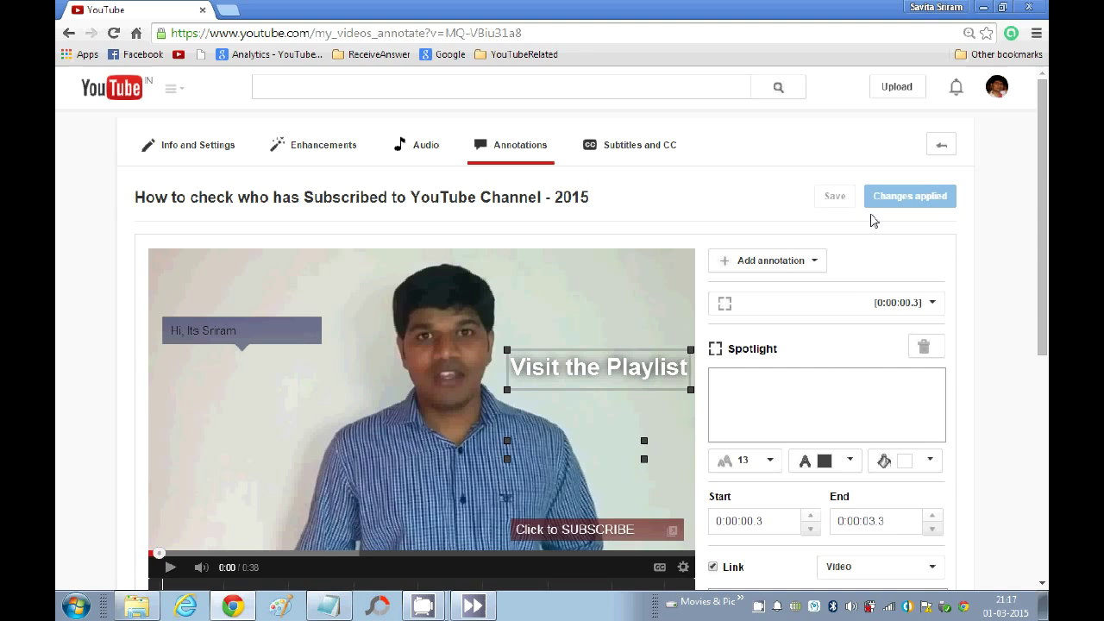
mouse_move(877, 228)
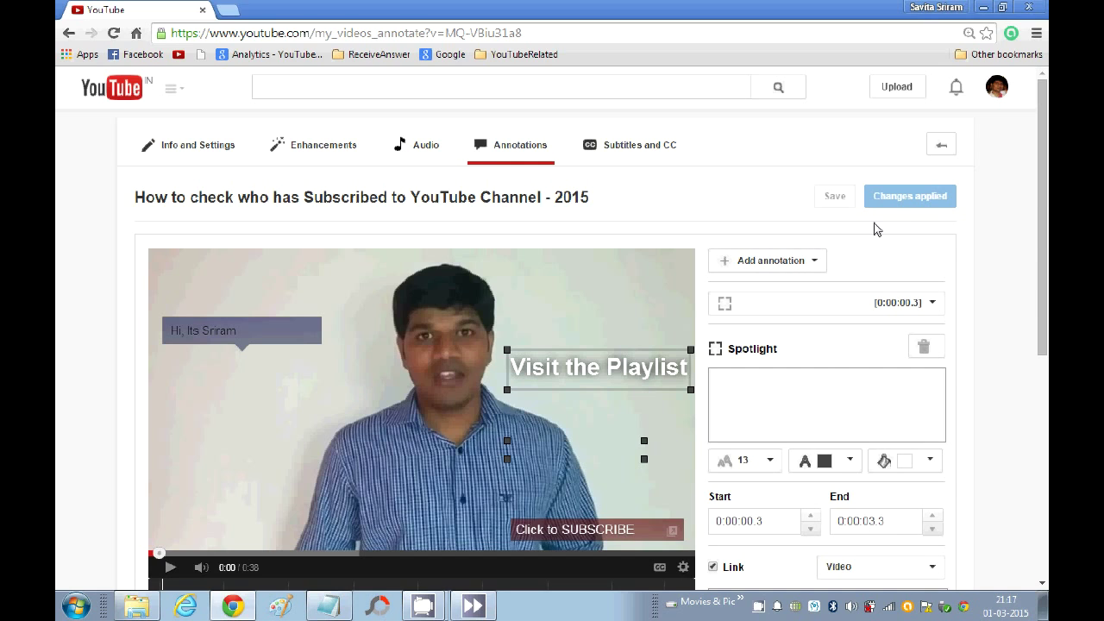
- View the video in a new tab and follow its 'Click to SUBSCRIBE' note to the channel page
right_click(393, 196)
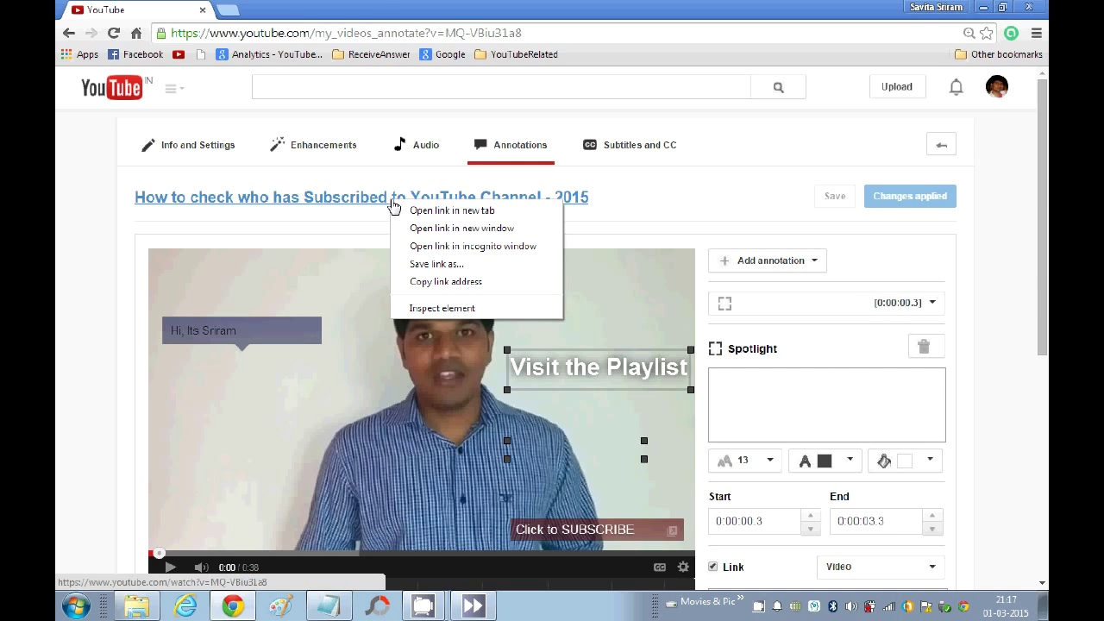
click(452, 211)
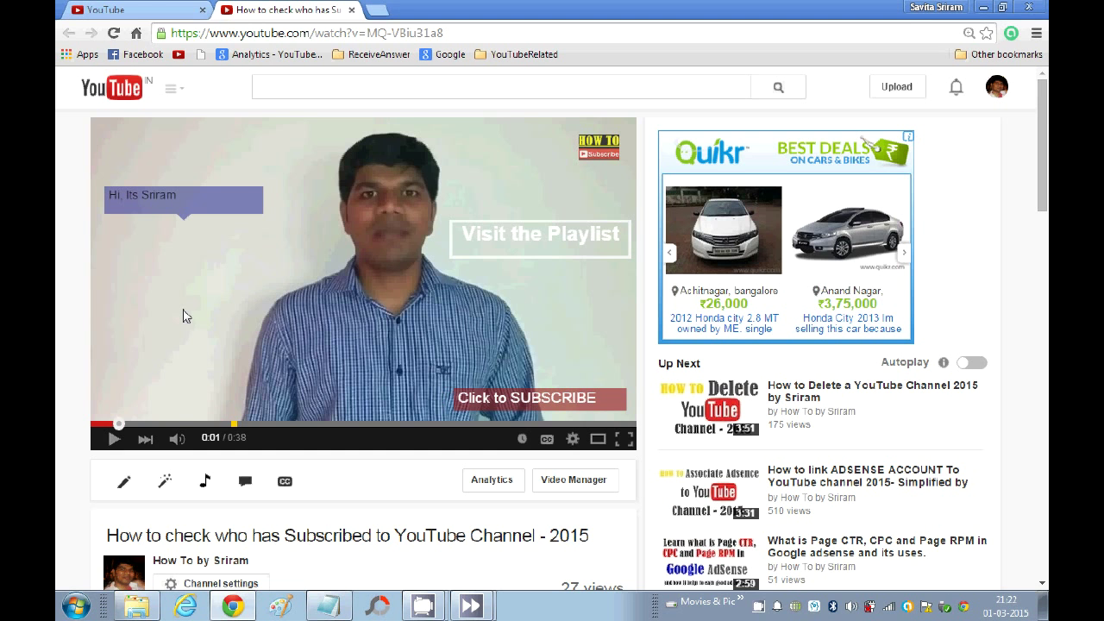
mouse_move(159, 200)
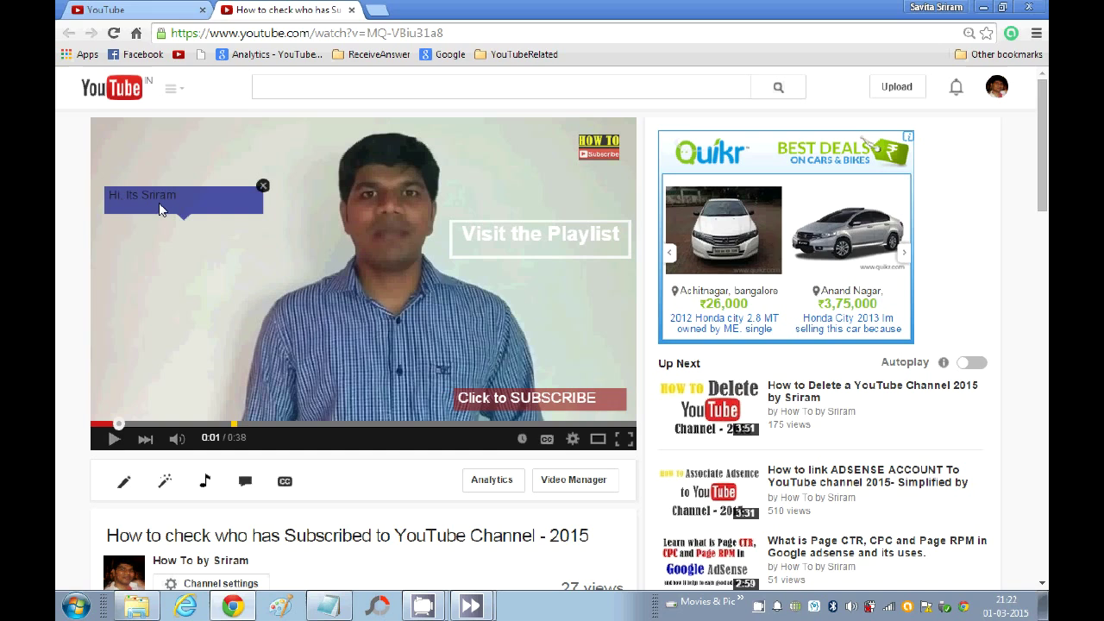
mouse_move(516, 397)
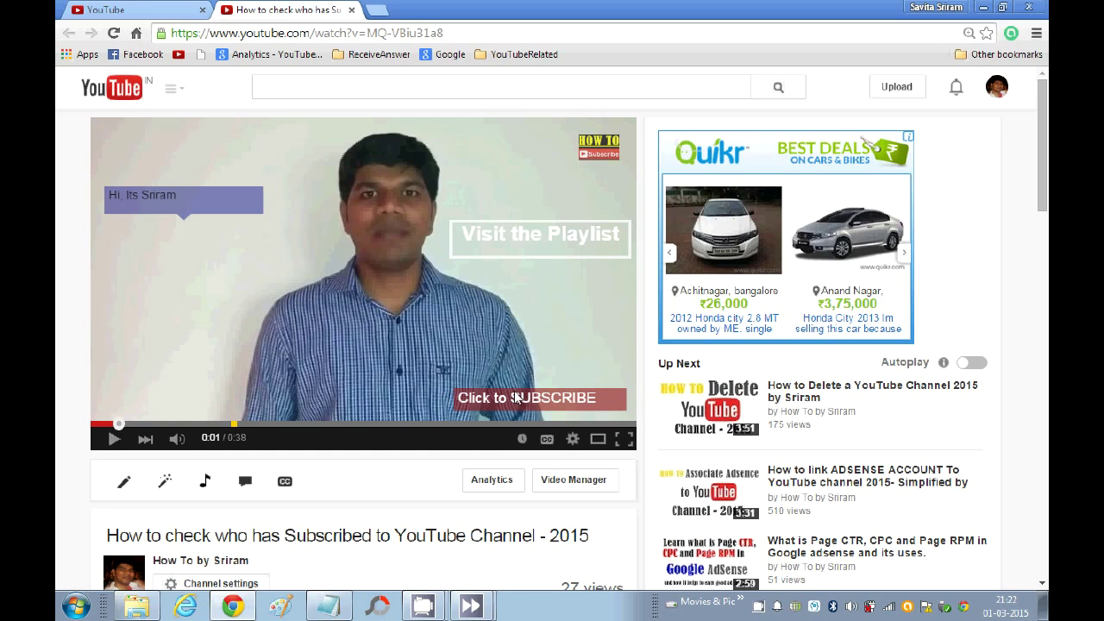
mouse_move(527, 252)
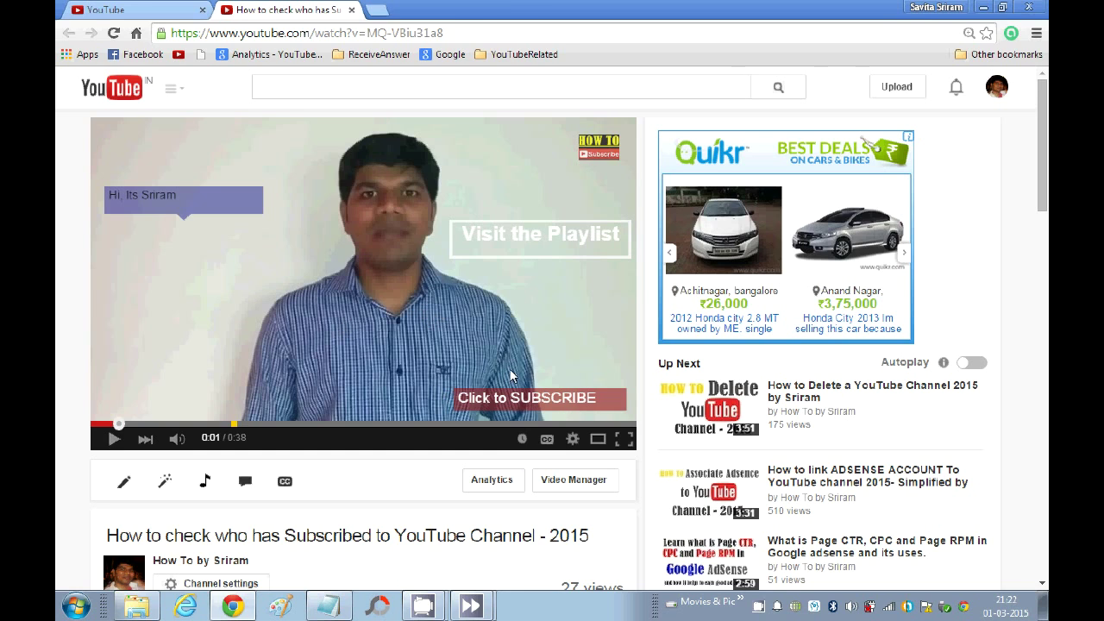
click(532, 397)
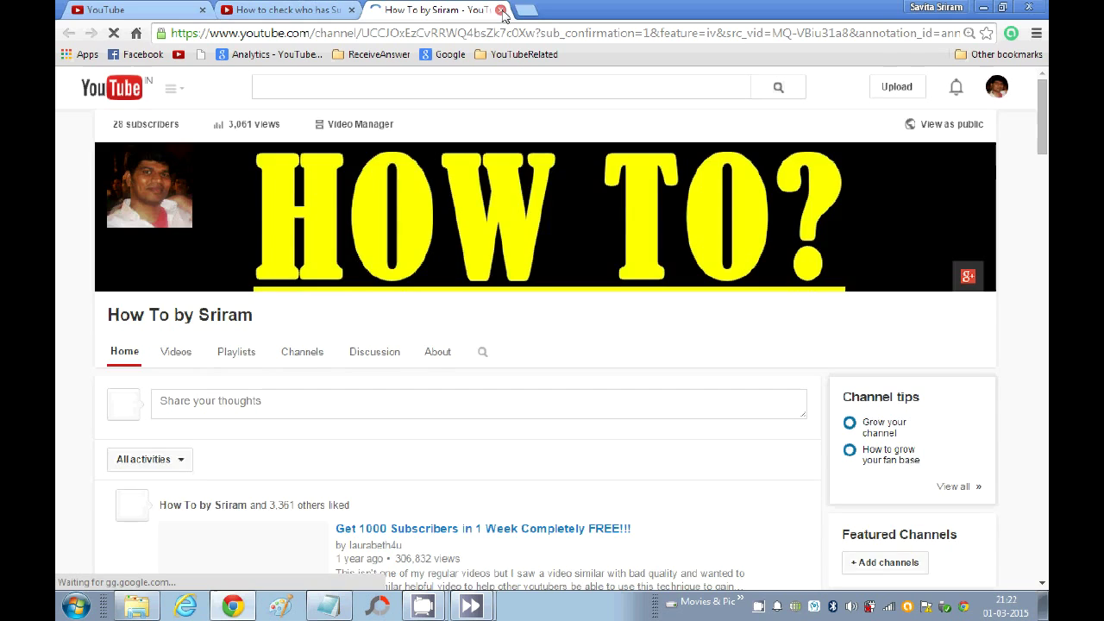